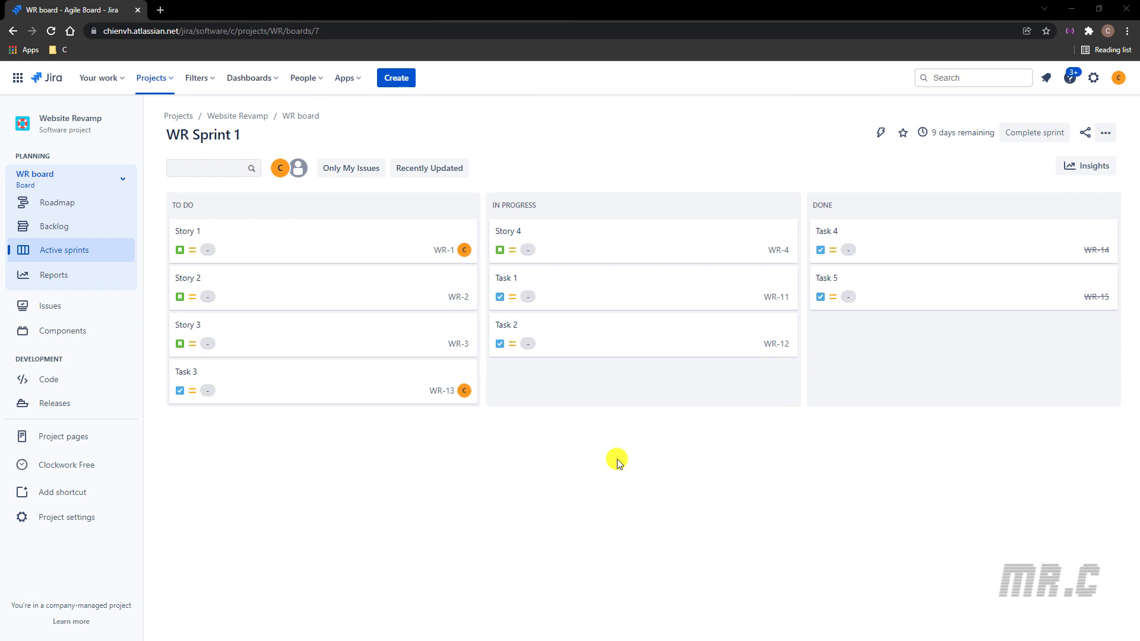
mouse_move(148, 195)
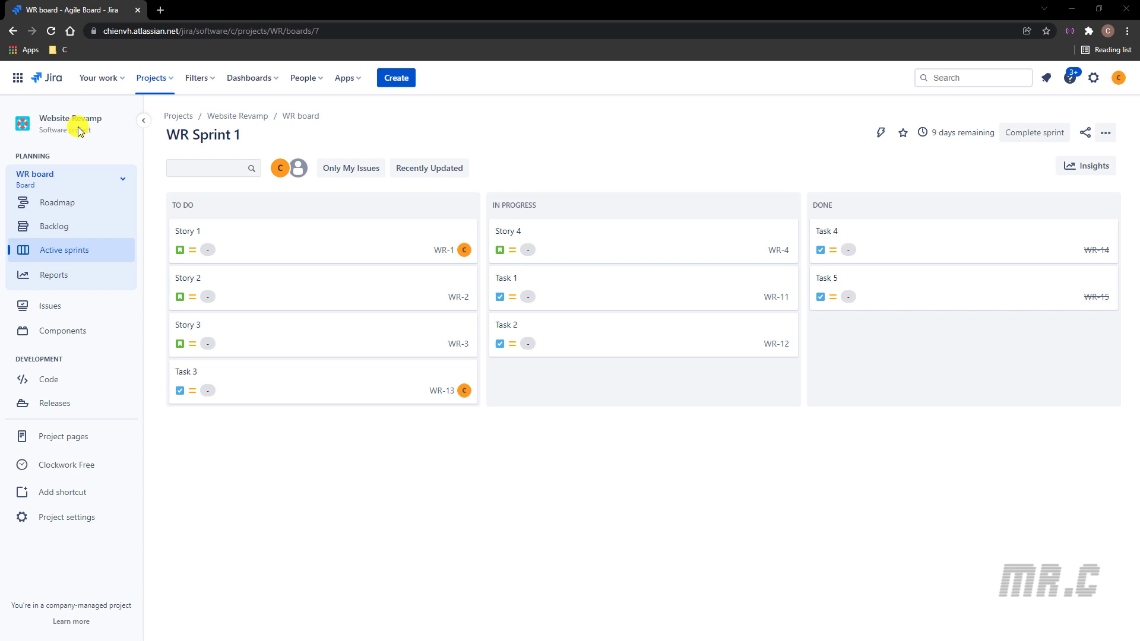
Launch Advanced issue search from the Filters menu and move to the new Issue navigator tab.
double_click(202, 135)
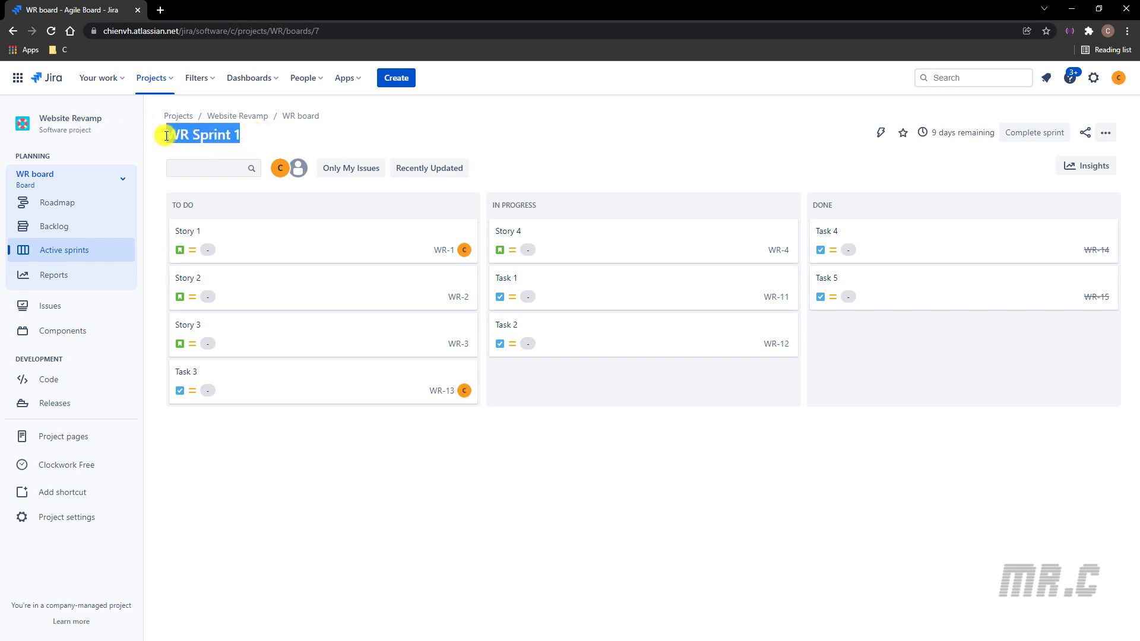
mouse_move(317, 127)
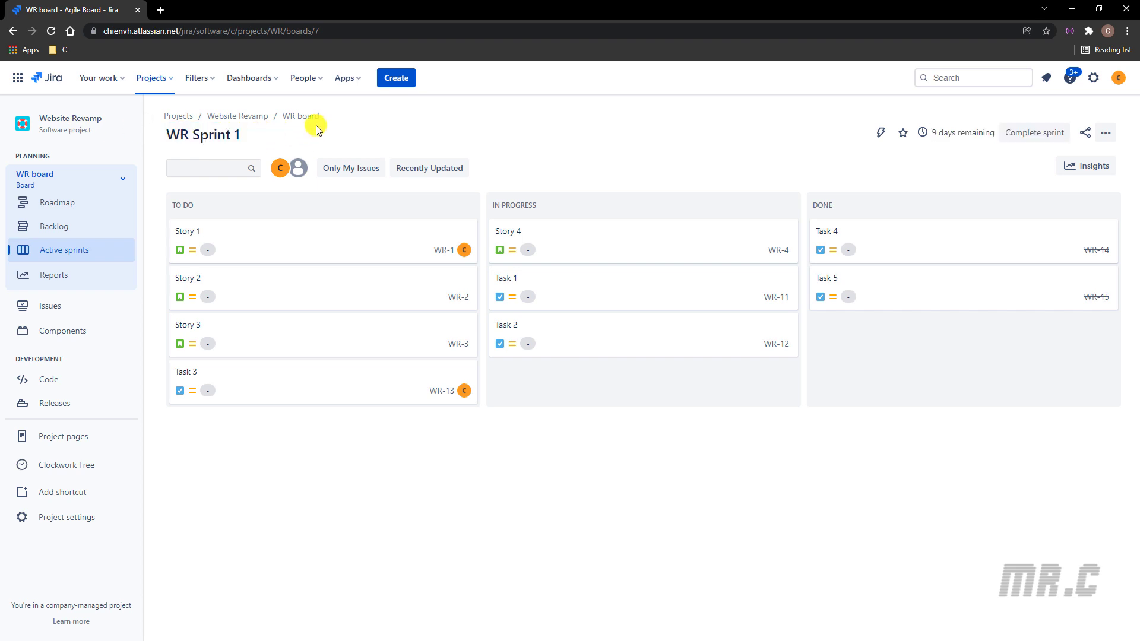
mouse_move(943, 194)
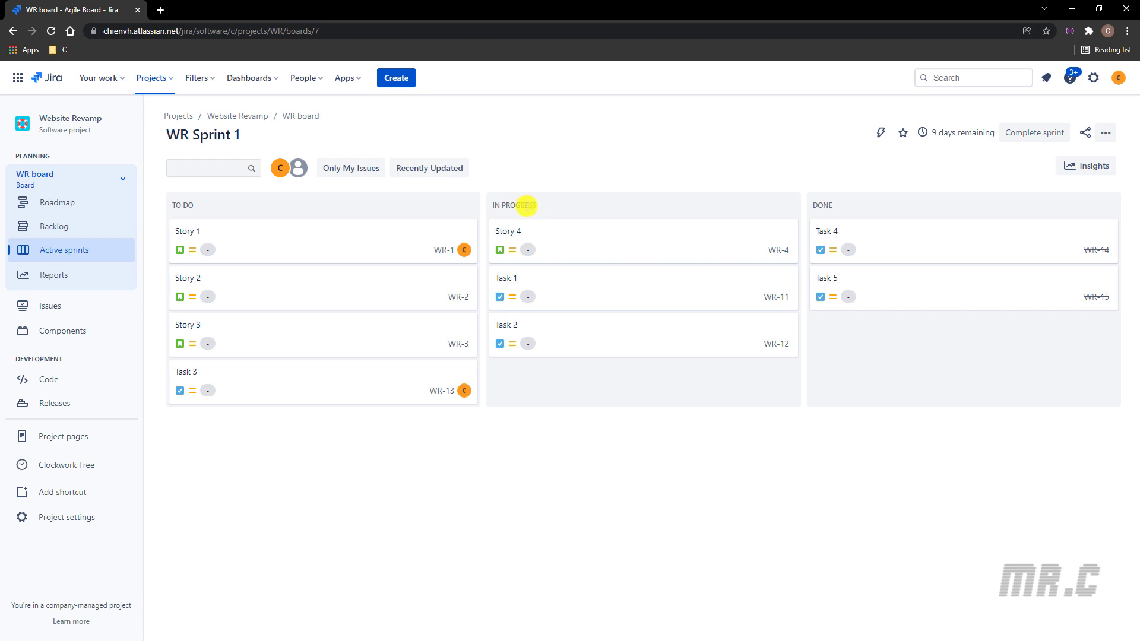
mouse_move(821, 204)
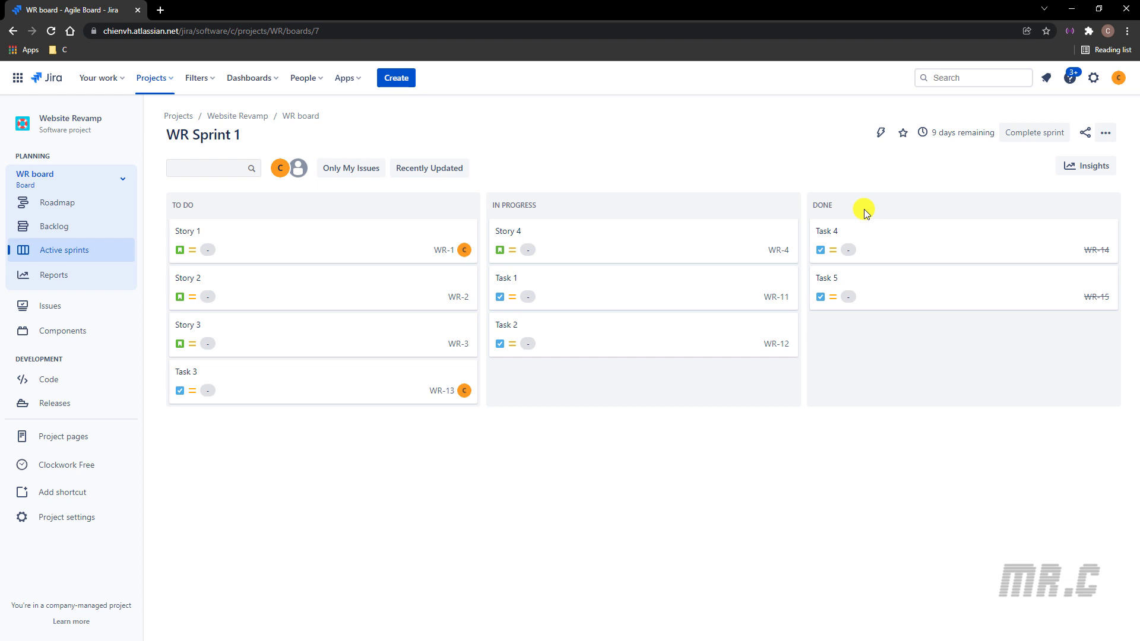
mouse_move(256, 145)
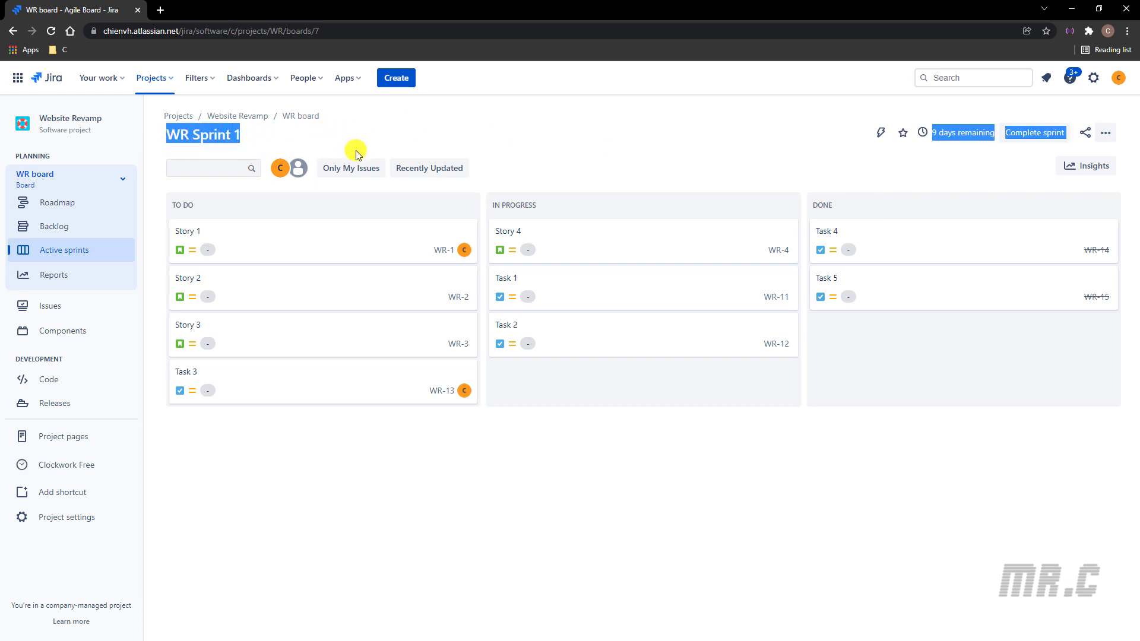
click(197, 79)
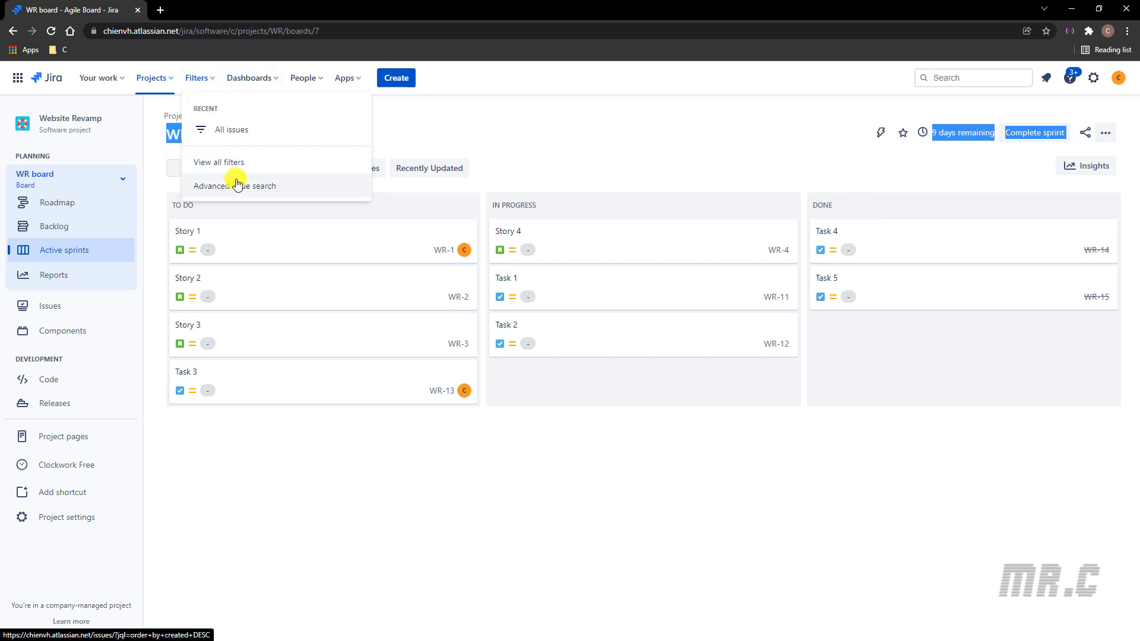
click(235, 185)
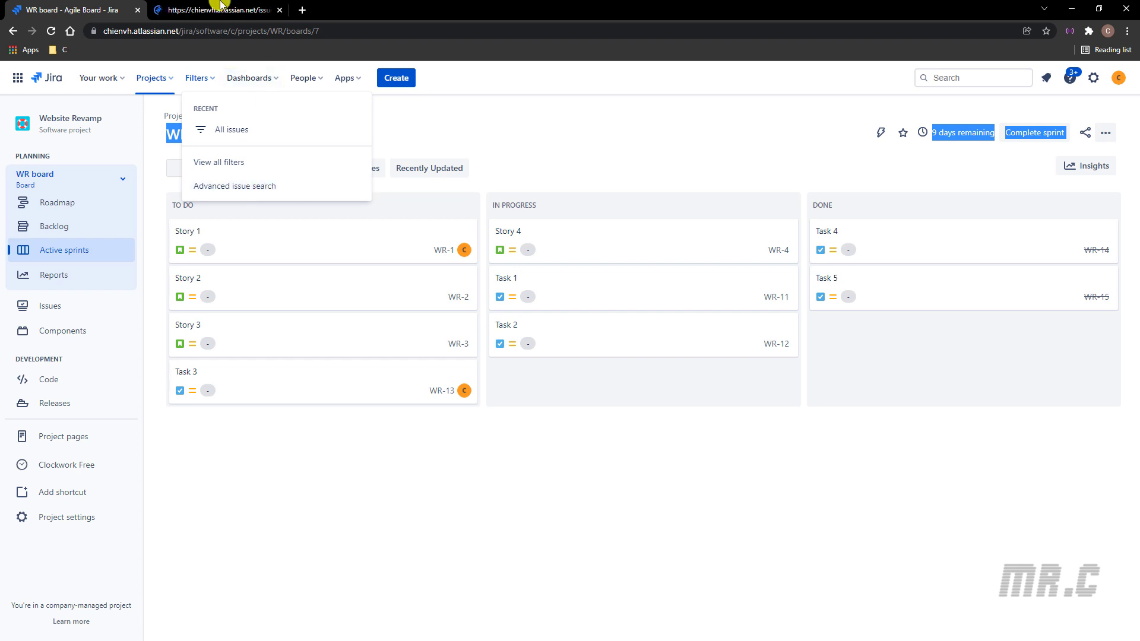
click(230, 130)
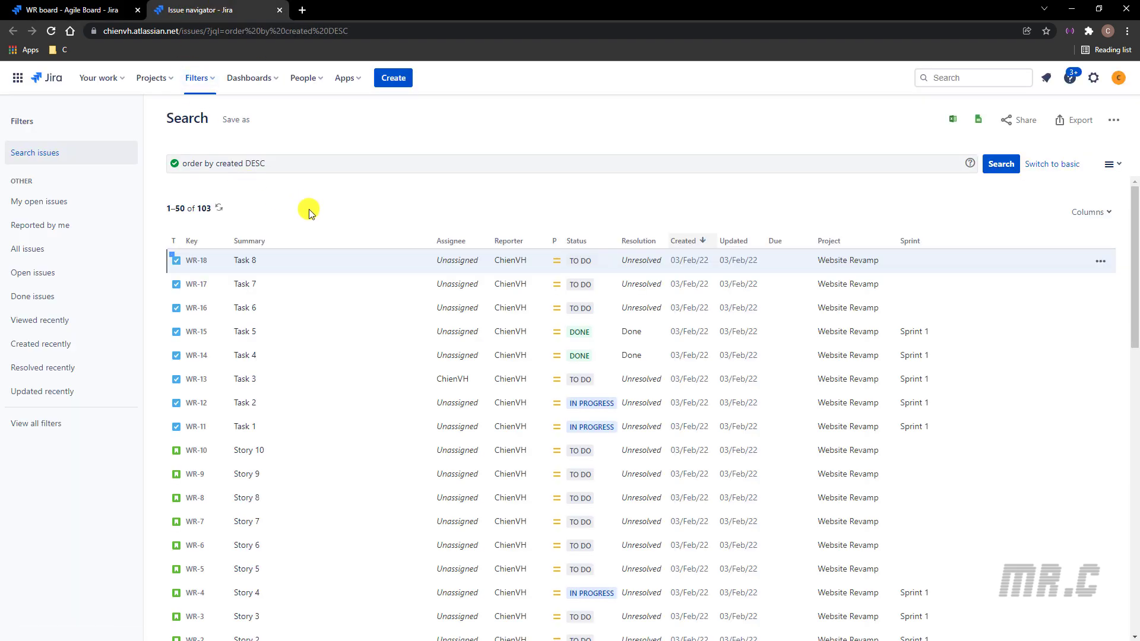
mouse_move(658, 156)
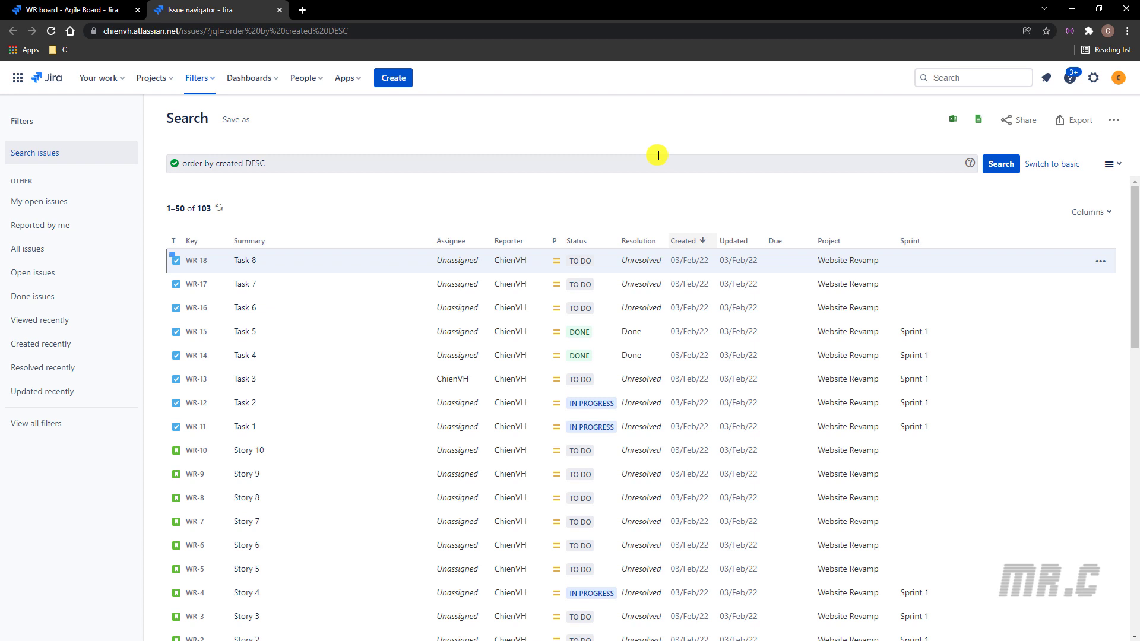
mouse_move(1056, 167)
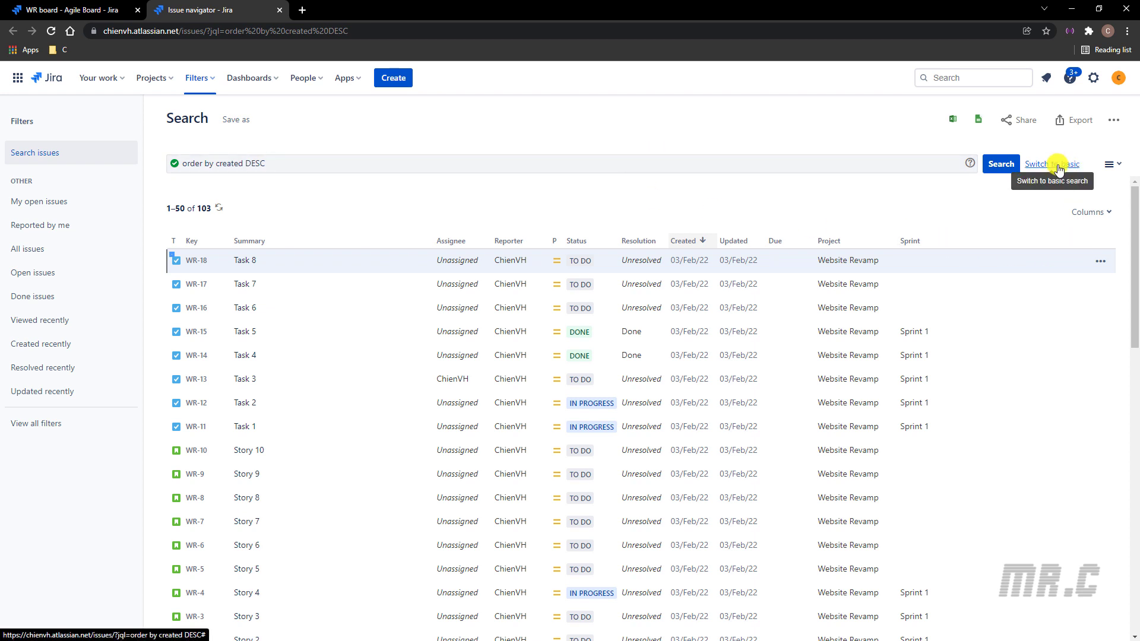
Switch to basic search and filter by project Website Revamp (WR), leaving 18 issues.
click(1050, 164)
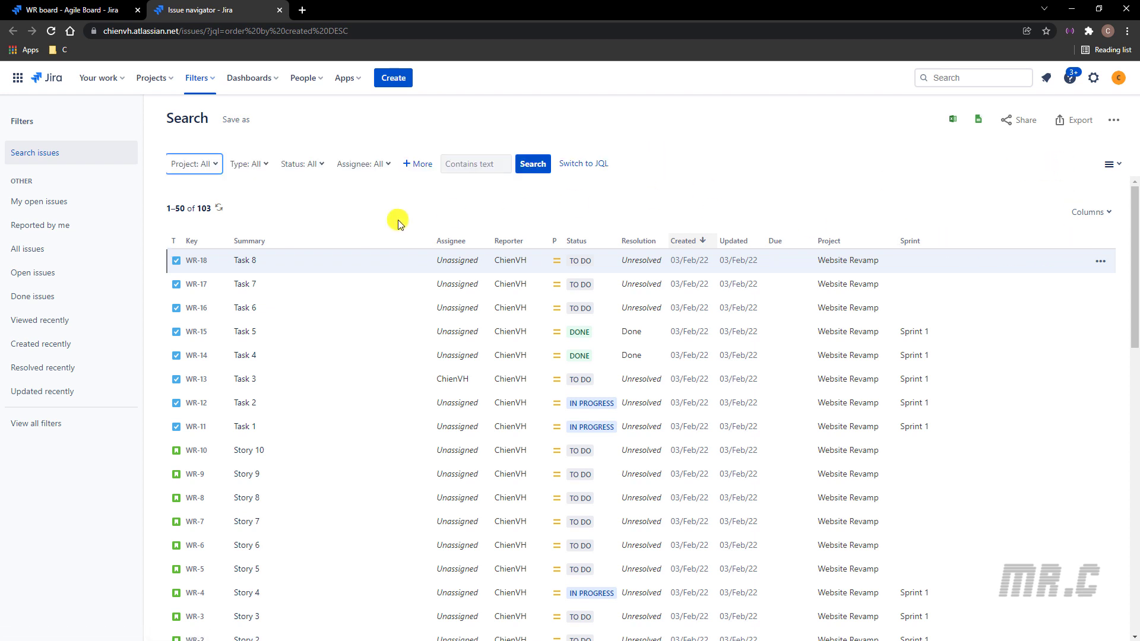
click(194, 163)
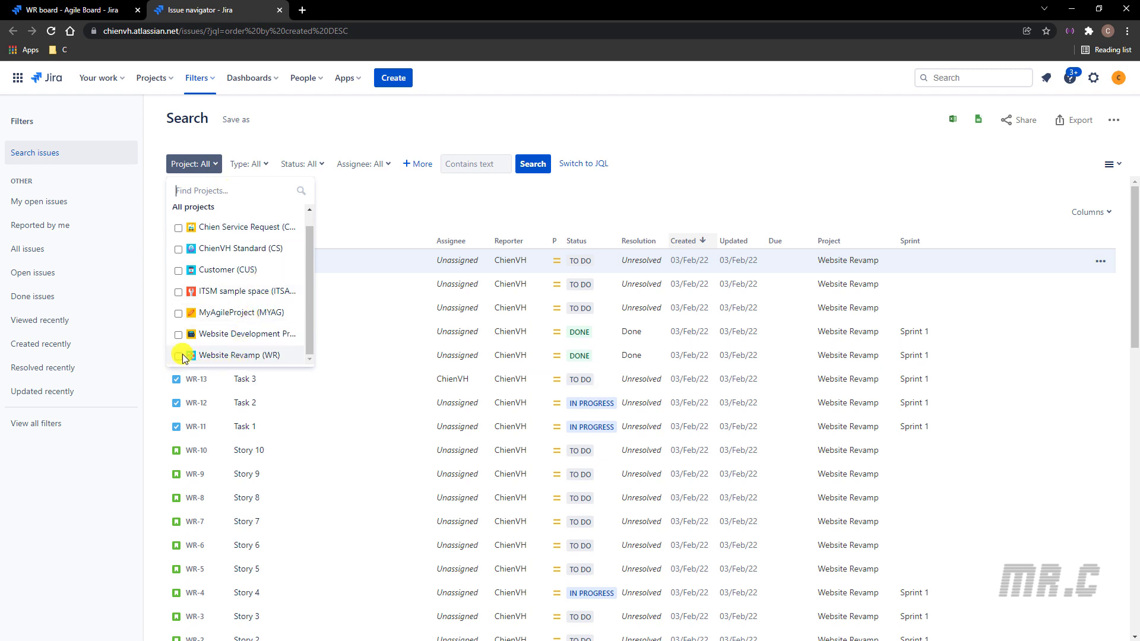
click(178, 355)
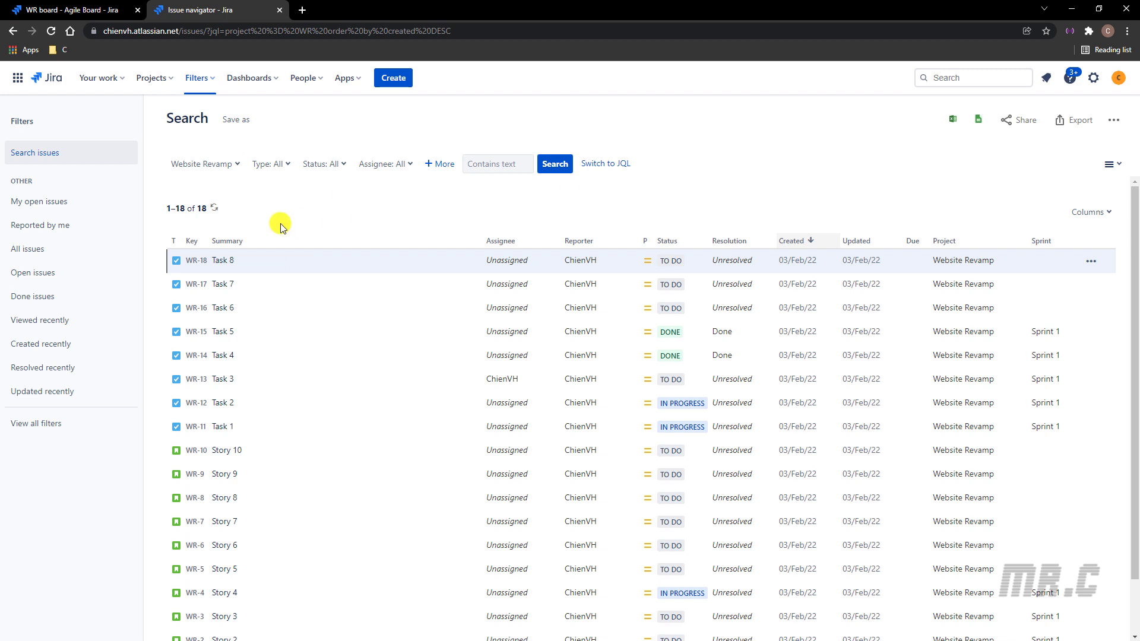
mouse_move(174, 219)
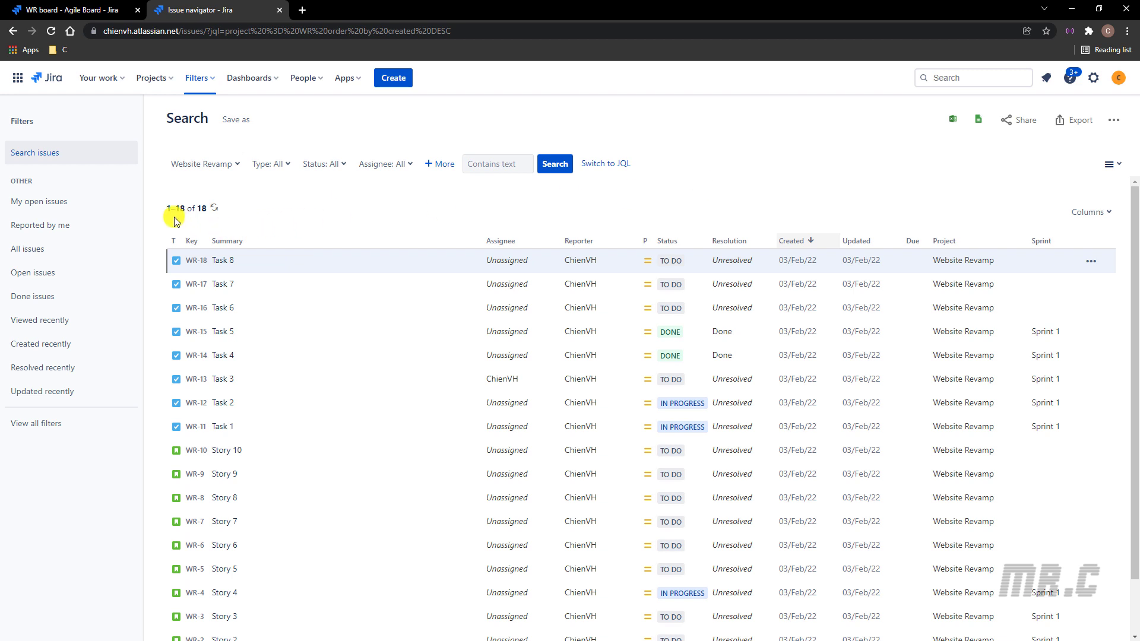
mouse_move(356, 224)
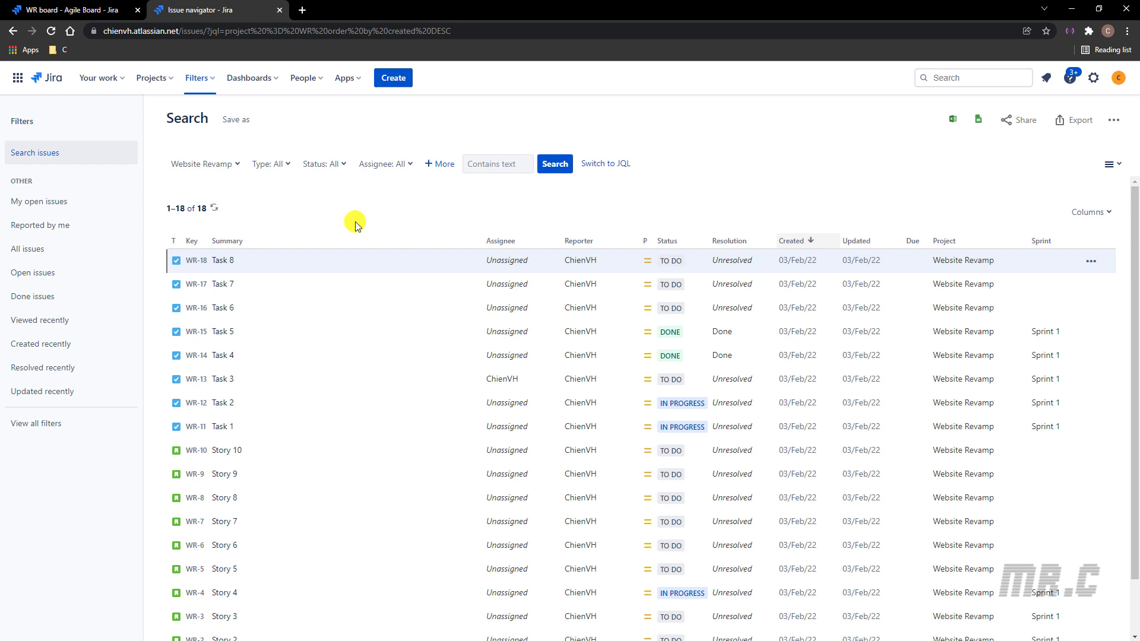
mouse_move(500, 326)
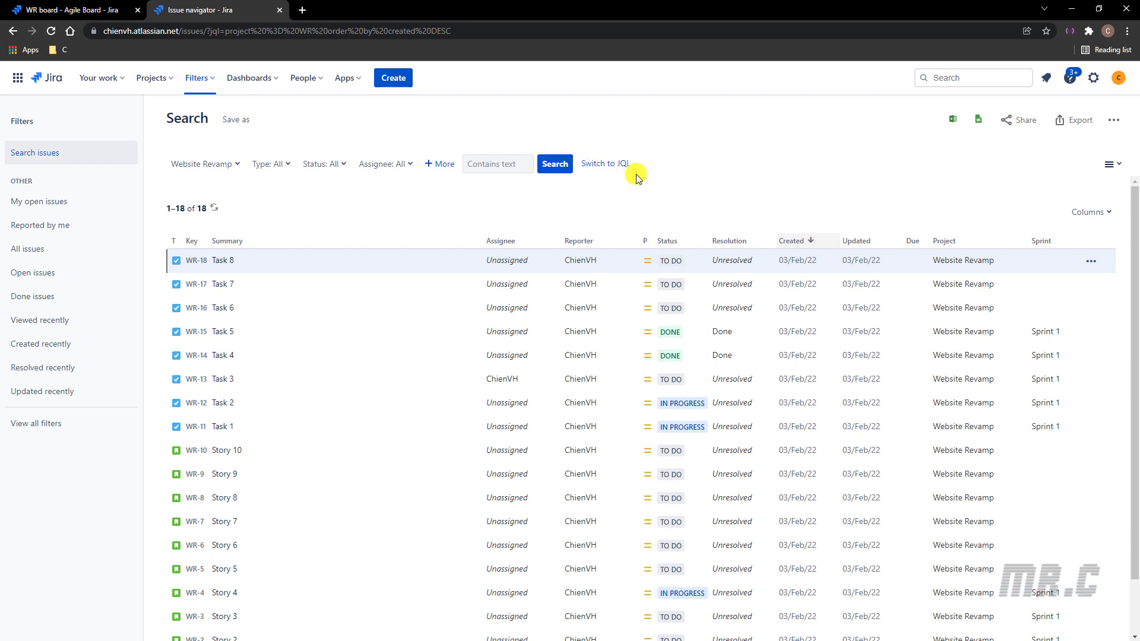
mouse_move(627, 194)
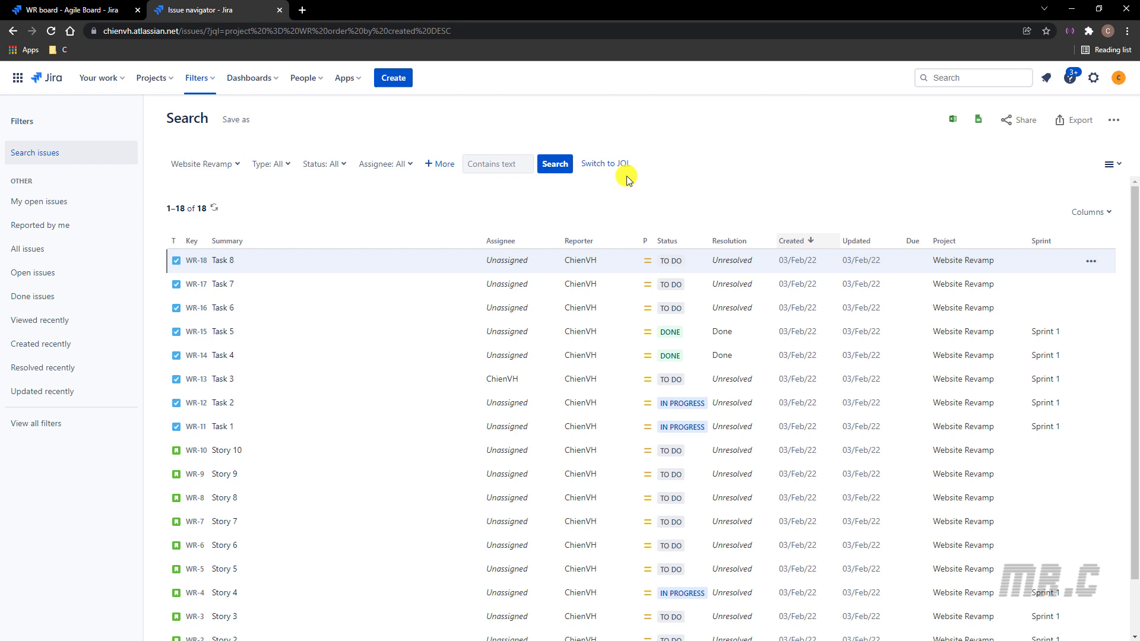
mouse_move(1040, 356)
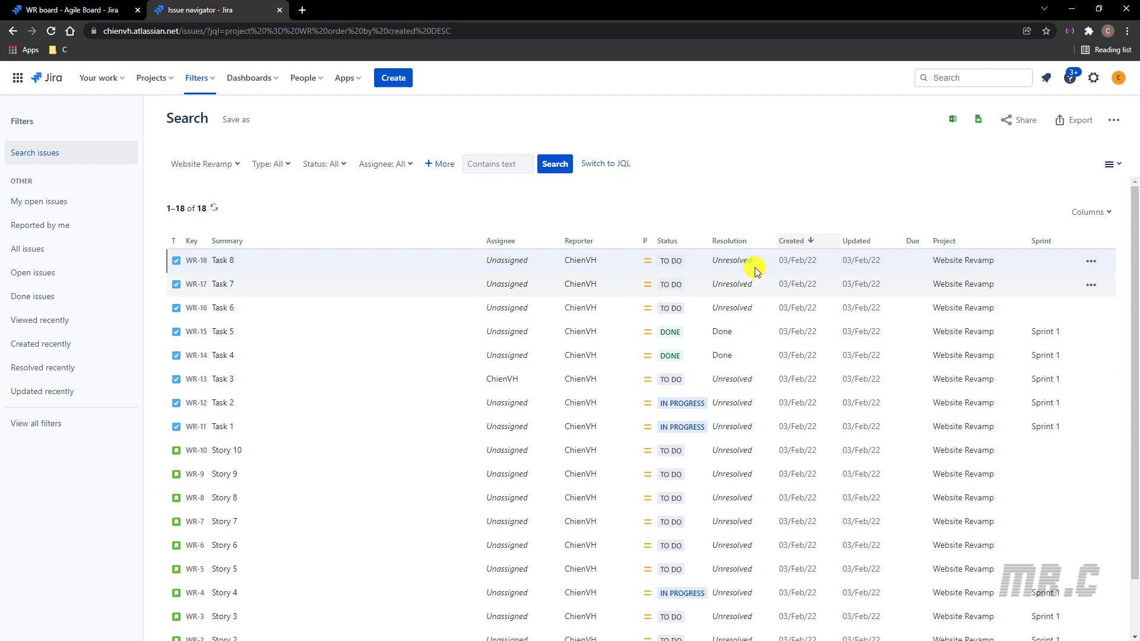
mouse_move(619, 166)
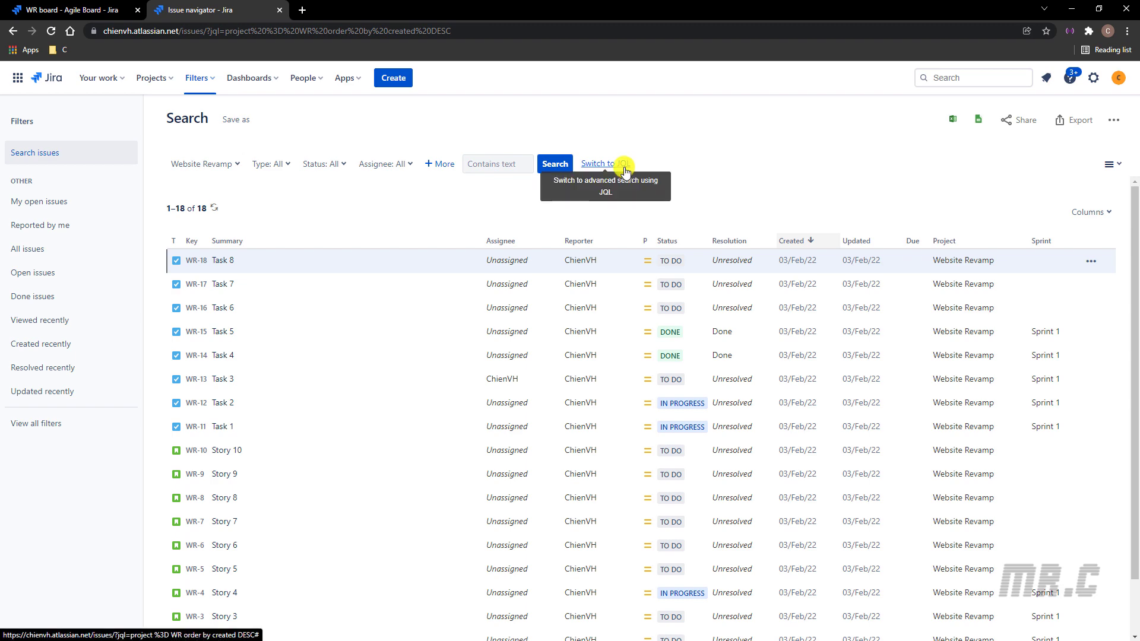
Switch to JQL and make the query 'project = WR and sprint in openSprints() order by created DESC'.
click(603, 162)
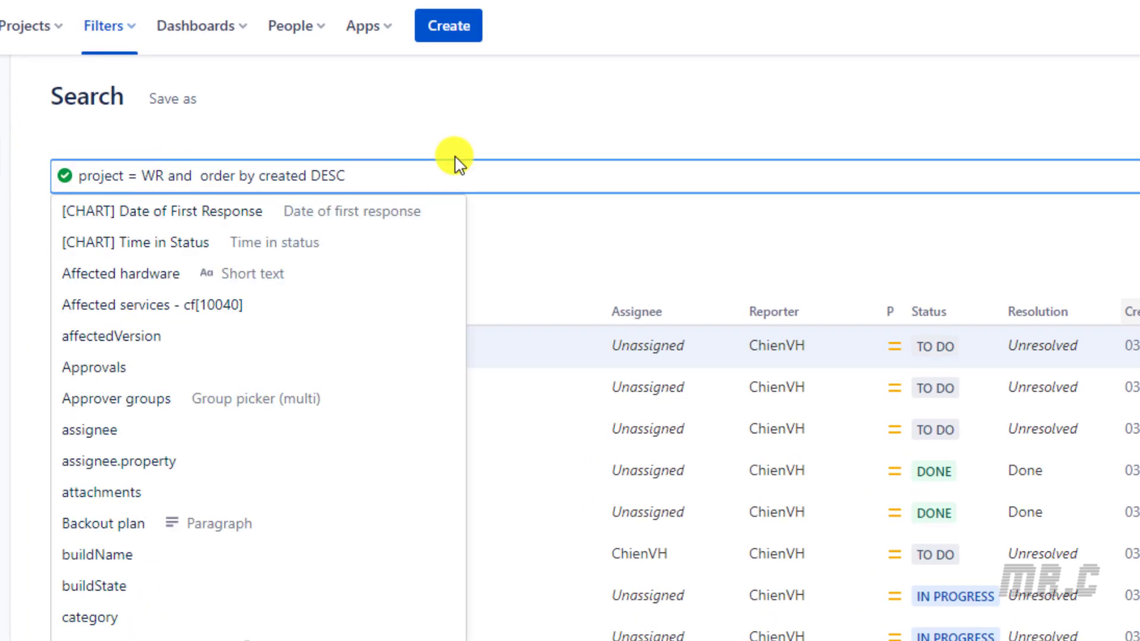
text(sprint in opensprints()
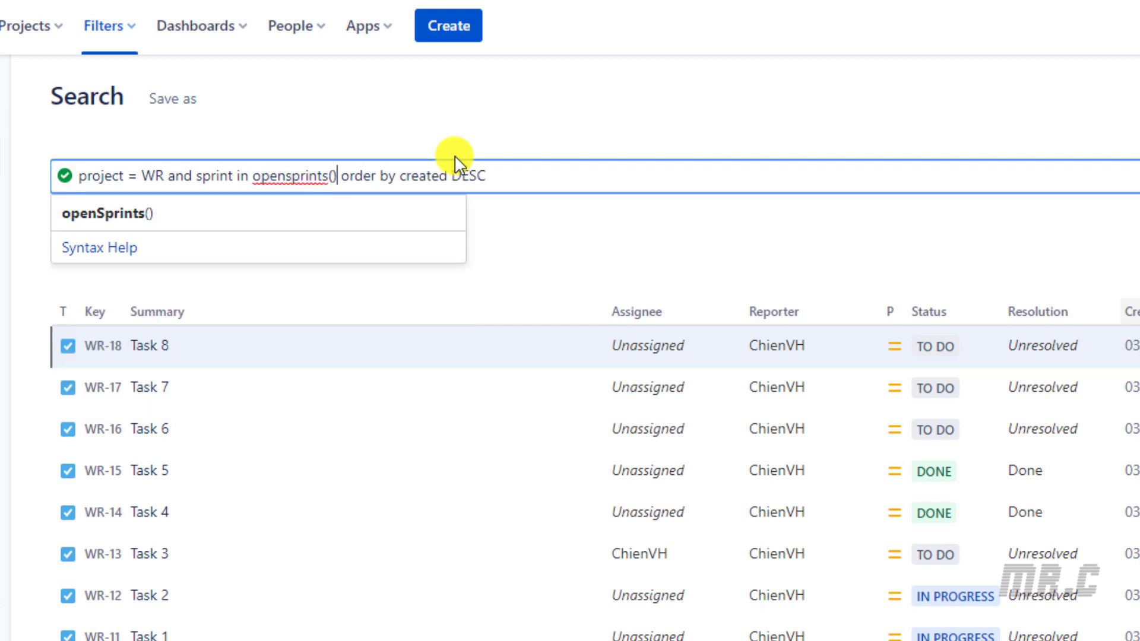
click(1000, 163)
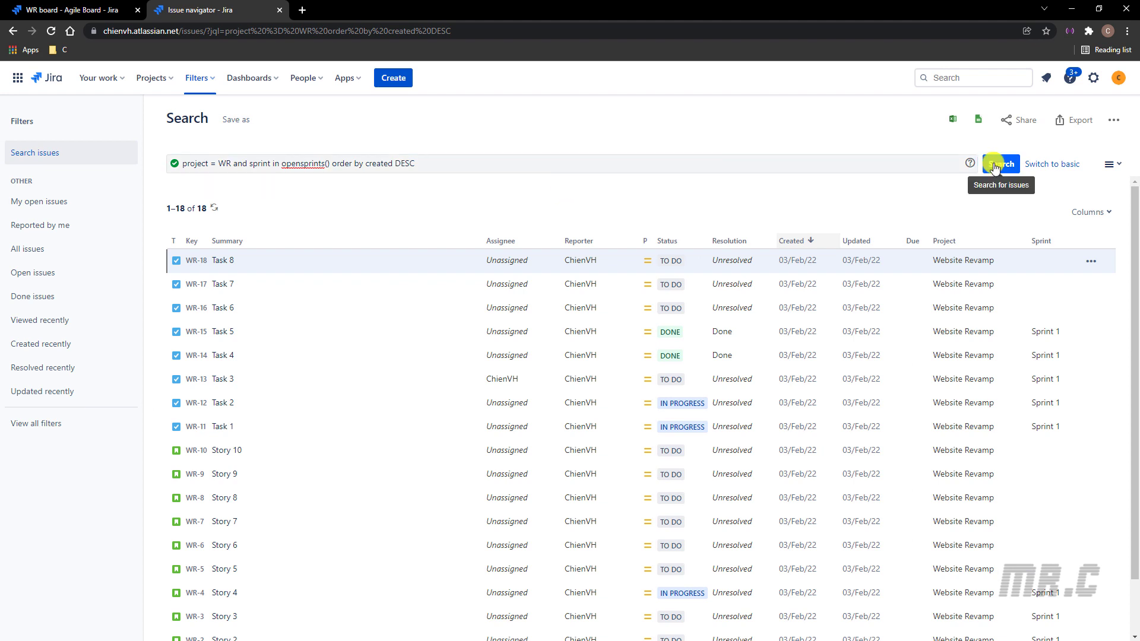
Run the open-sprints query for 9 Sprint 1 issues, then return to the WR Agile board tab.
click(1000, 164)
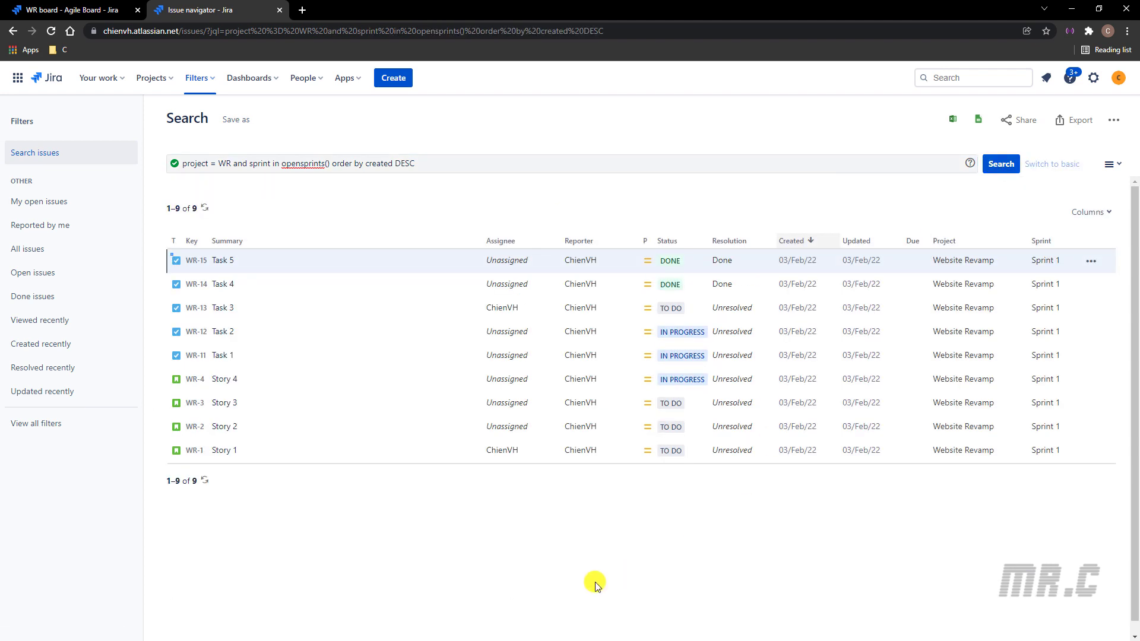
mouse_move(169, 208)
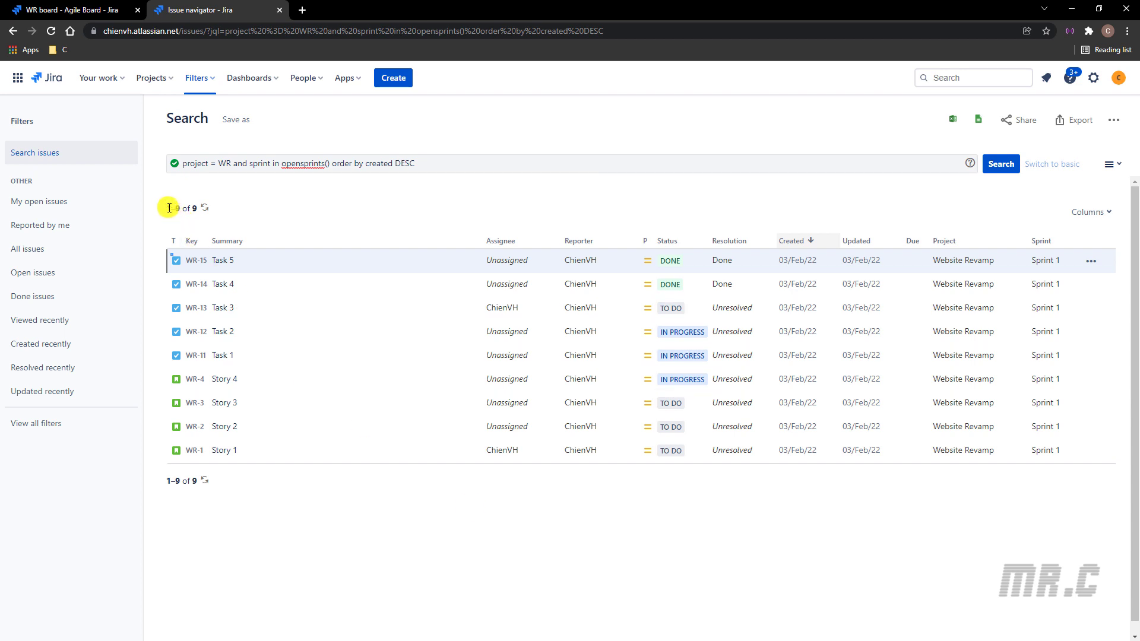
mouse_move(1040, 469)
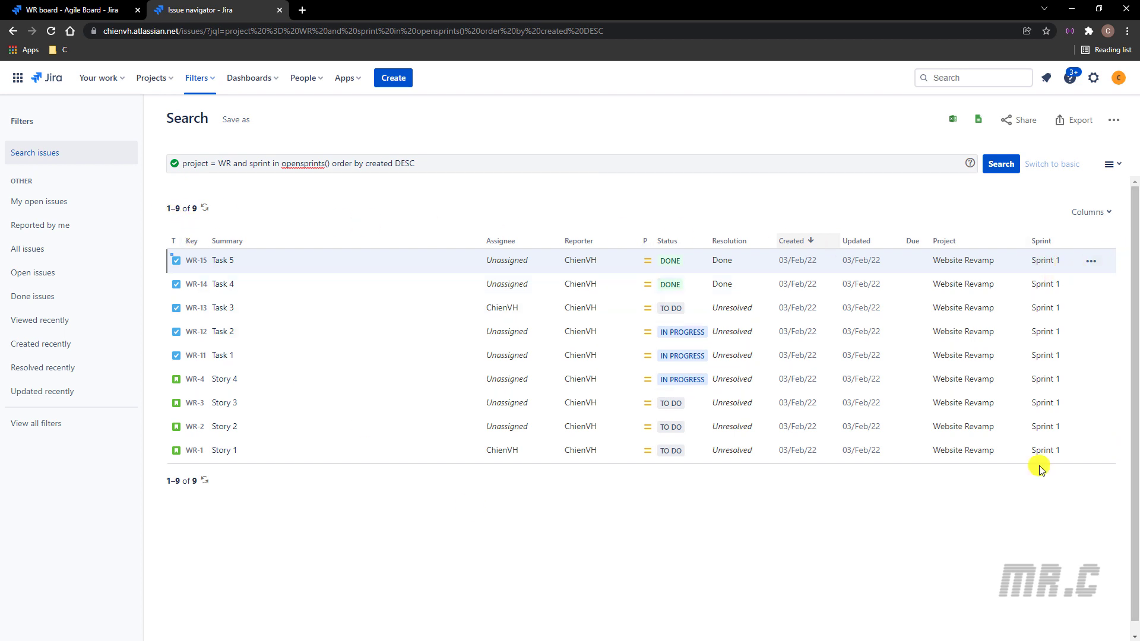
mouse_move(337, 195)
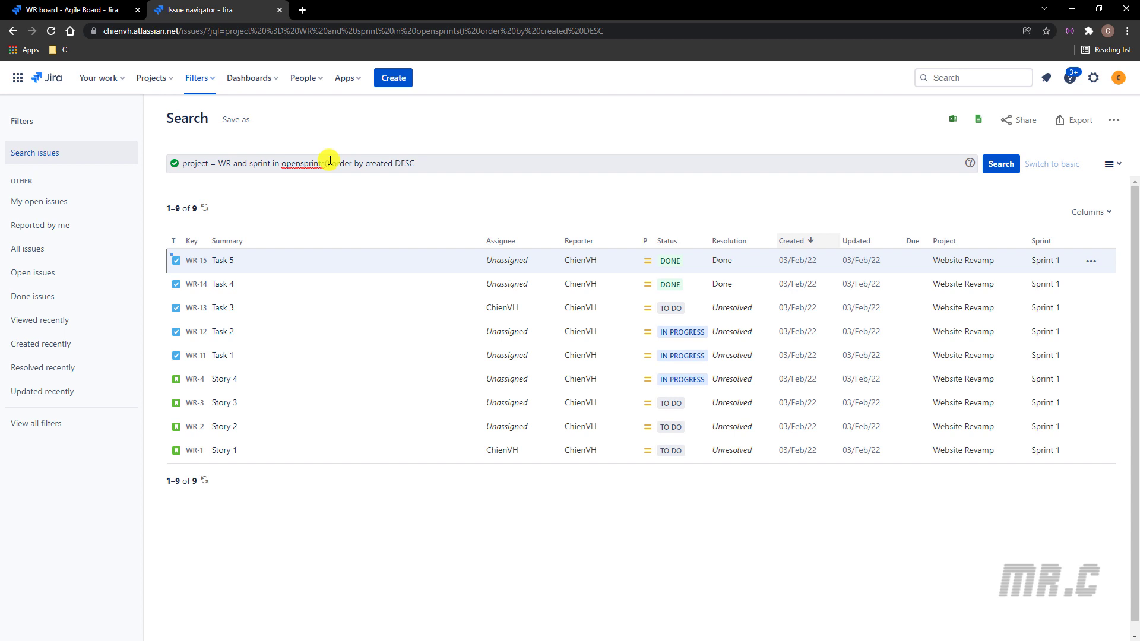
mouse_move(330, 188)
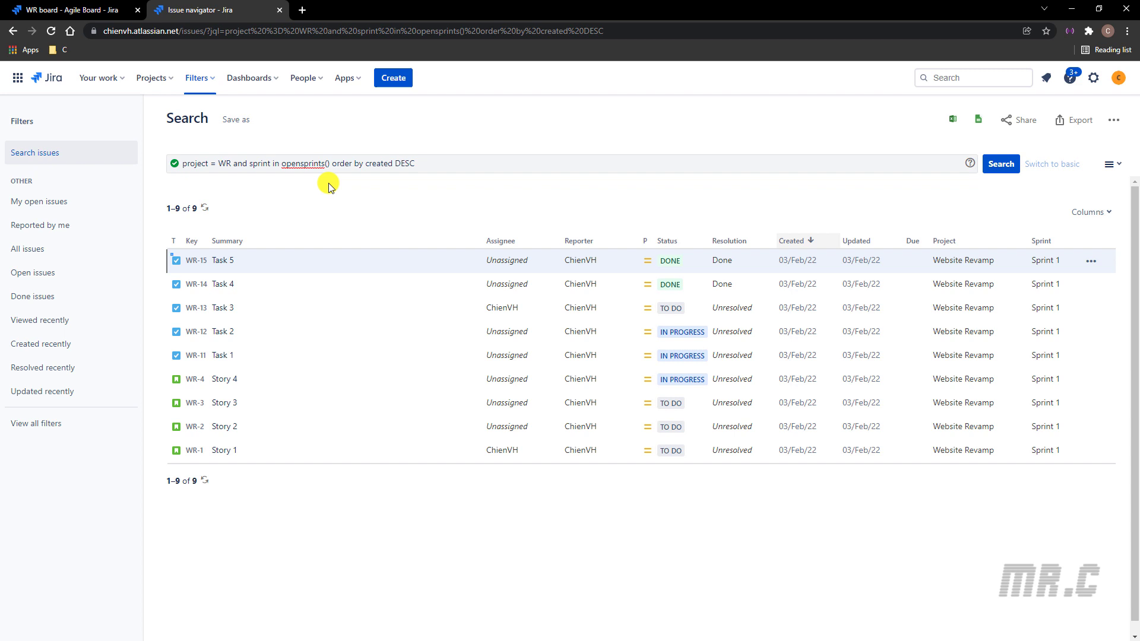
mouse_move(341, 191)
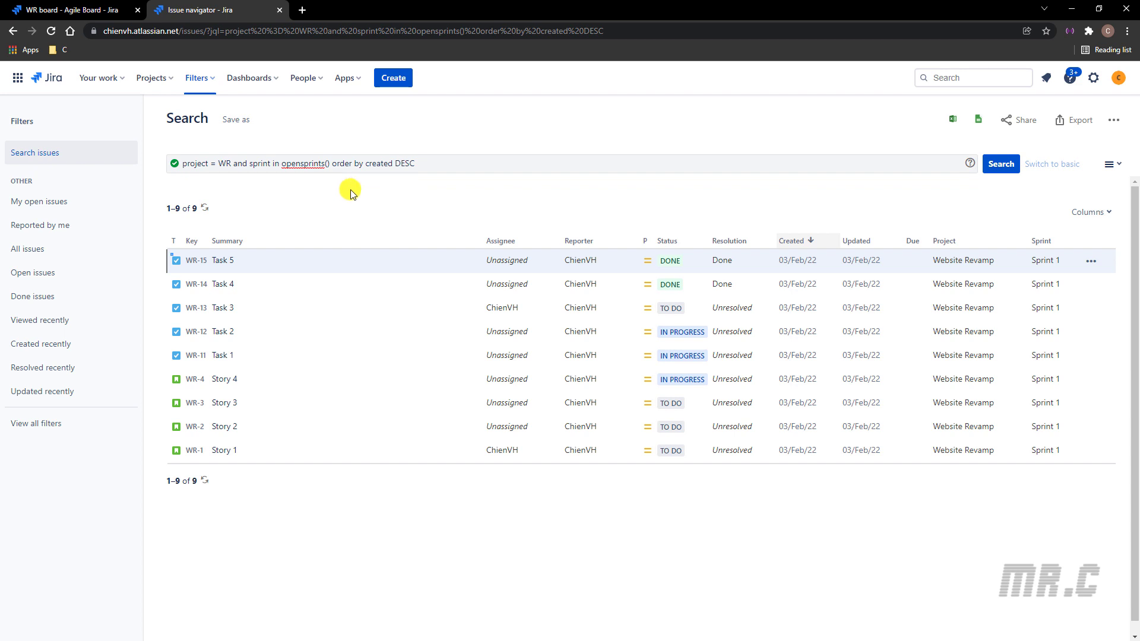
mouse_move(884, 201)
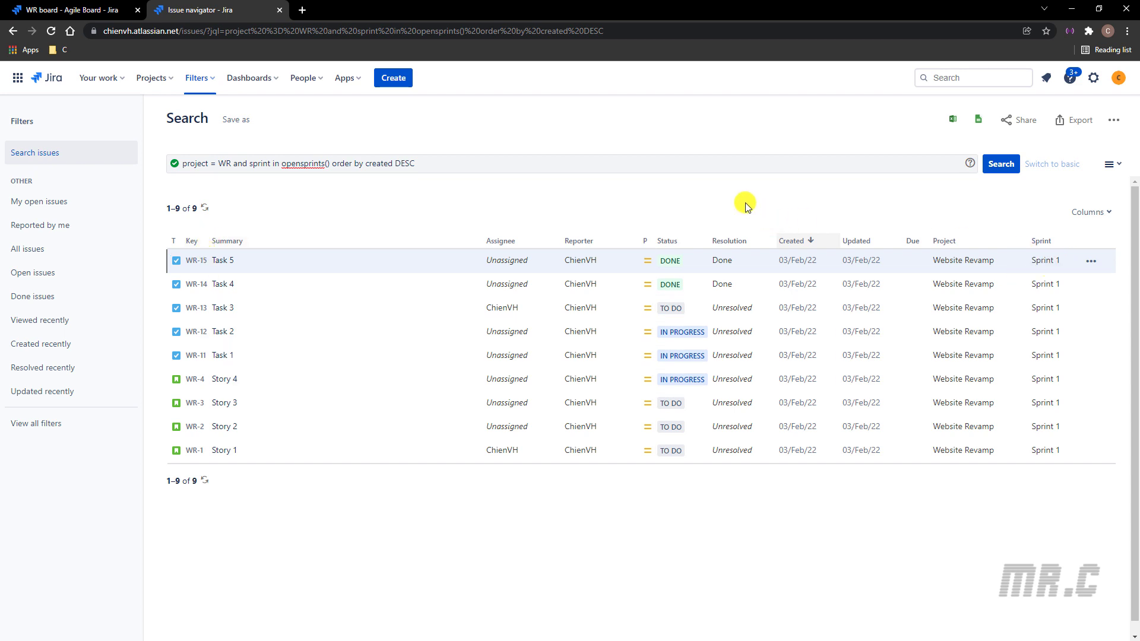
click(62, 11)
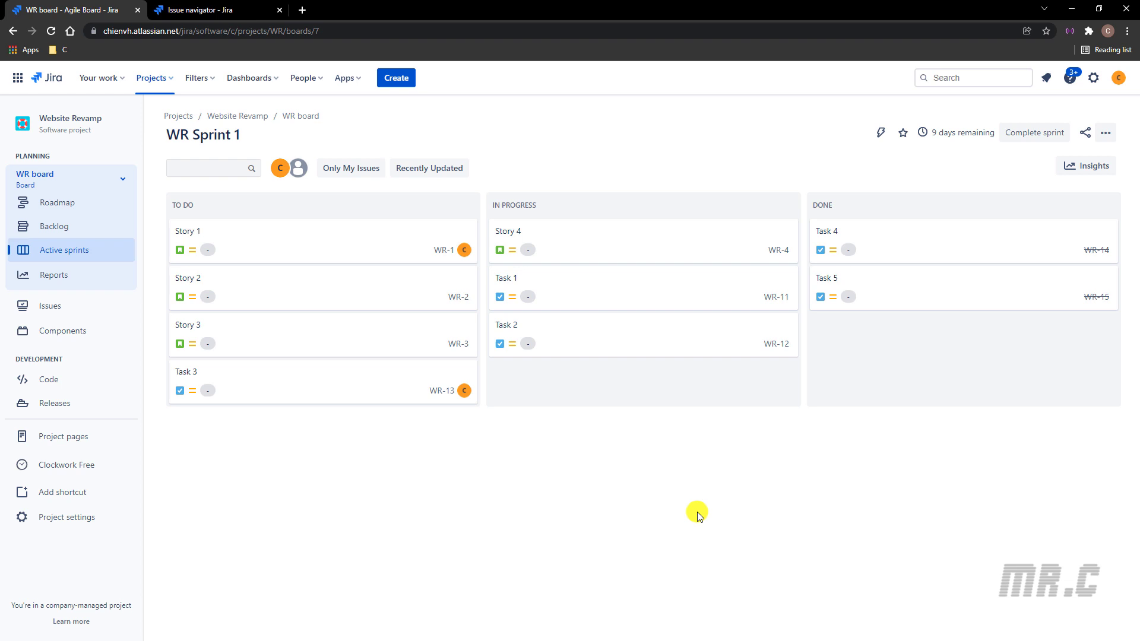
mouse_move(1033, 111)
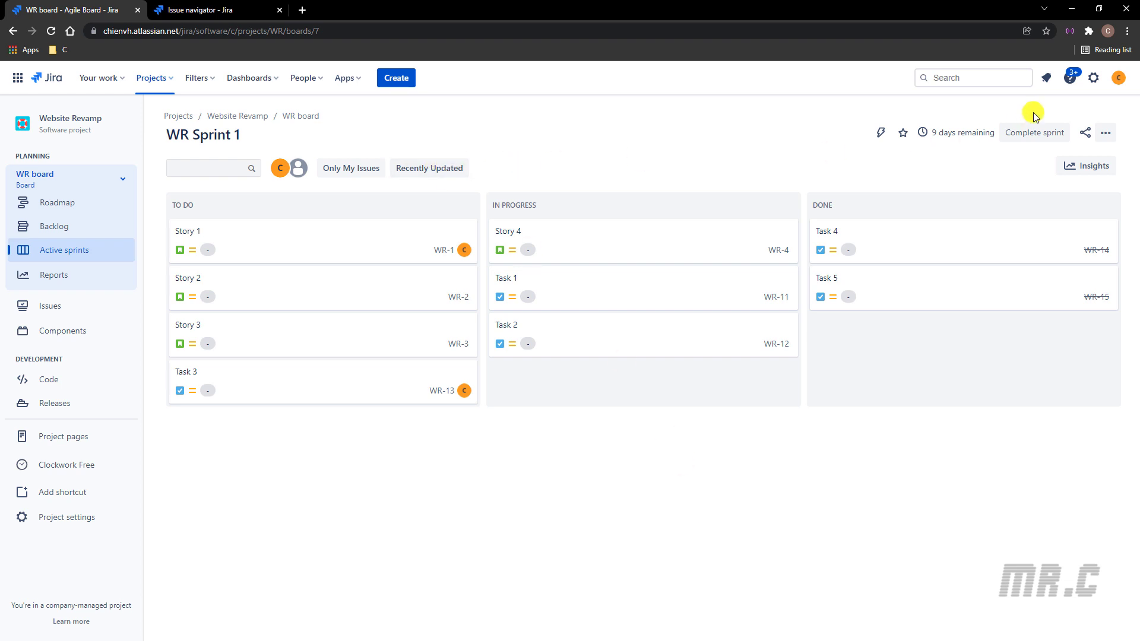
Complete Sprint 1 moving its 7 unfinished issues to a new sprint, then go back to the project.
click(1034, 133)
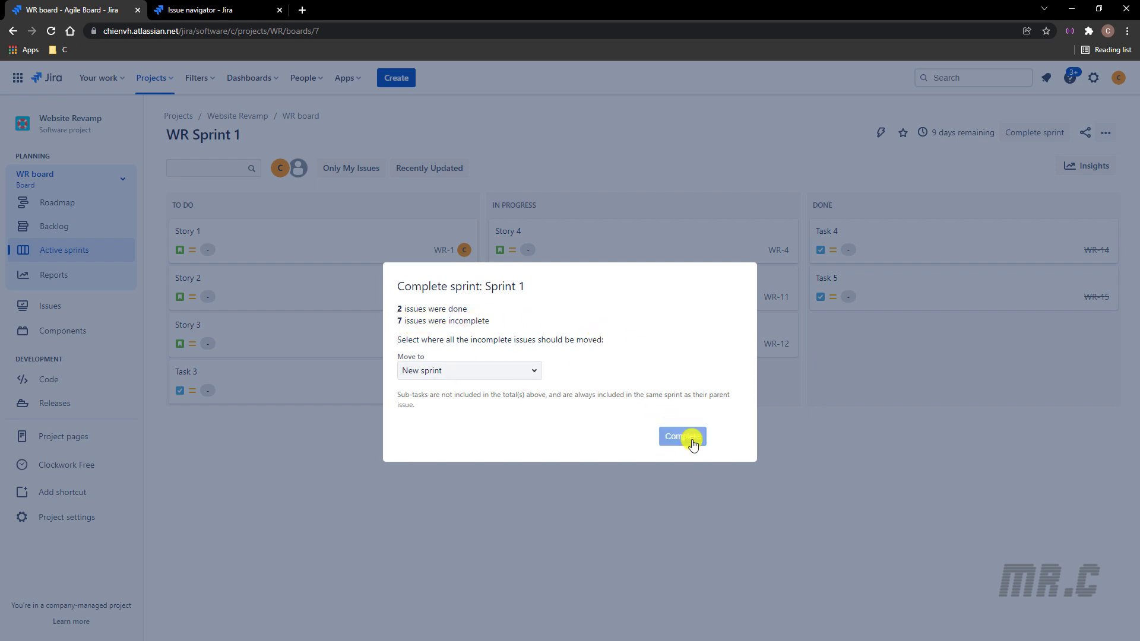
click(683, 437)
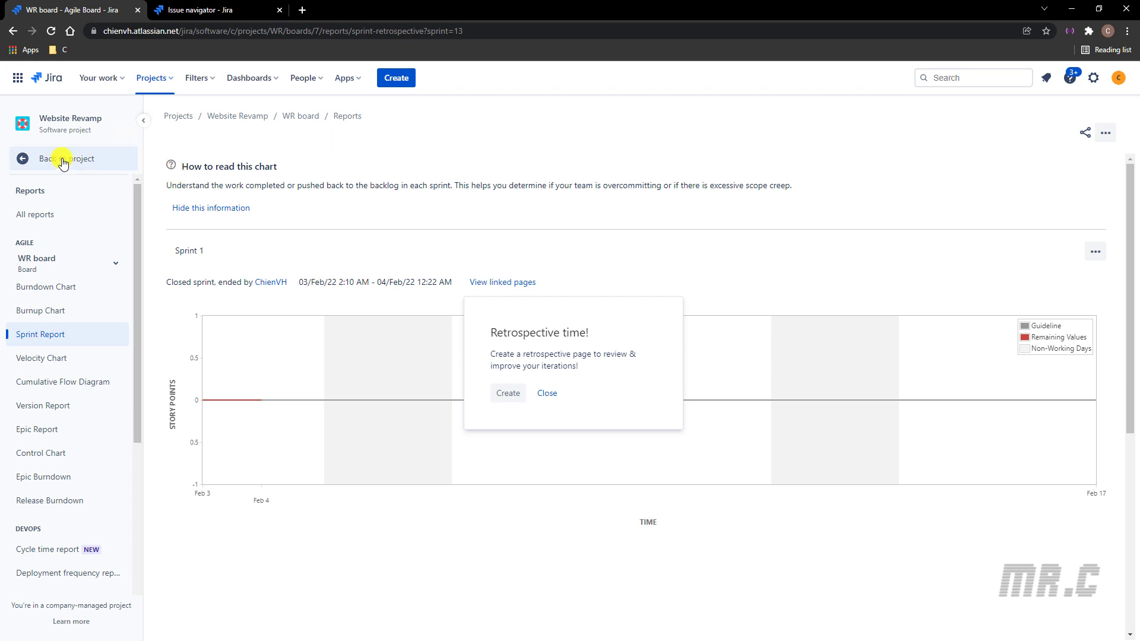
click(62, 158)
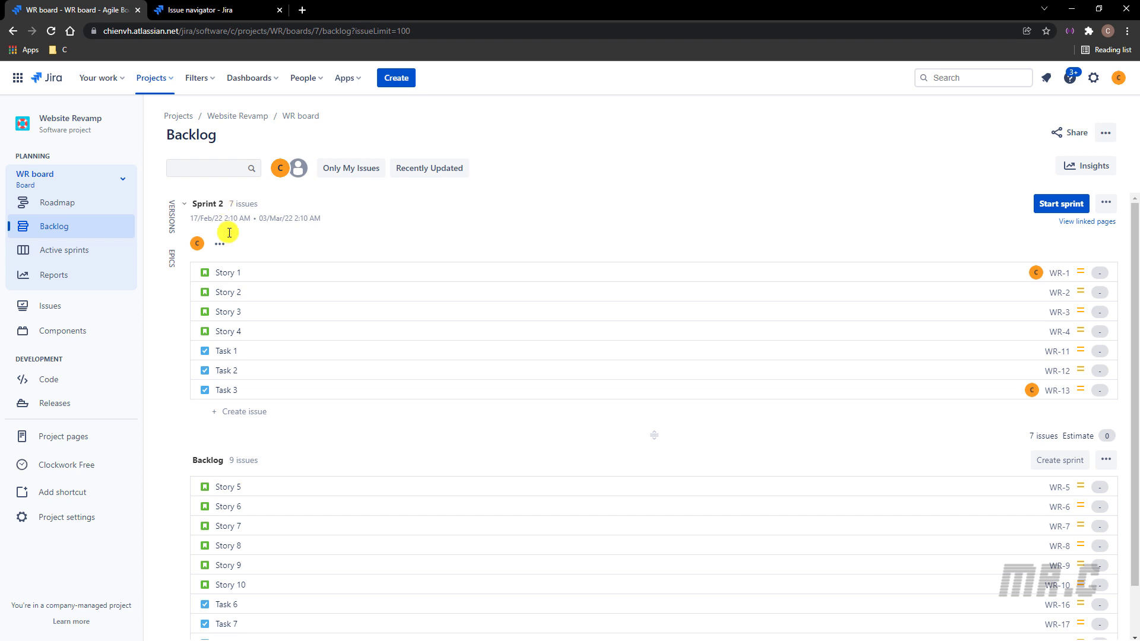
mouse_move(253, 240)
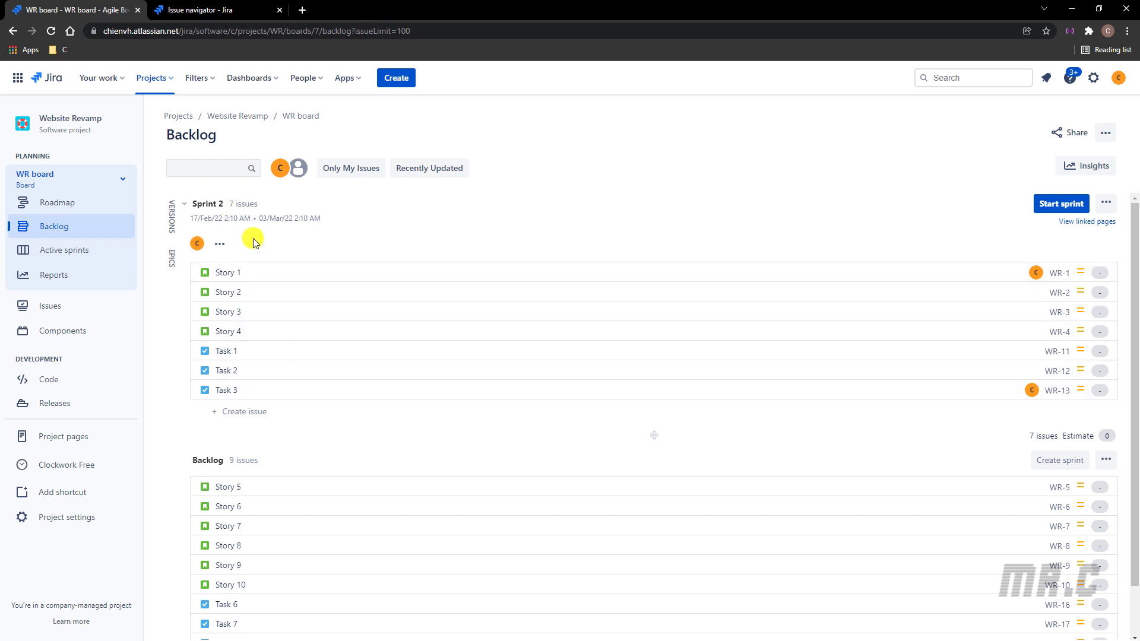
Move Stories 5, 6 and 7 from the backlog into Sprint 2 and bring up the Start sprint form.
scroll(down, 3)
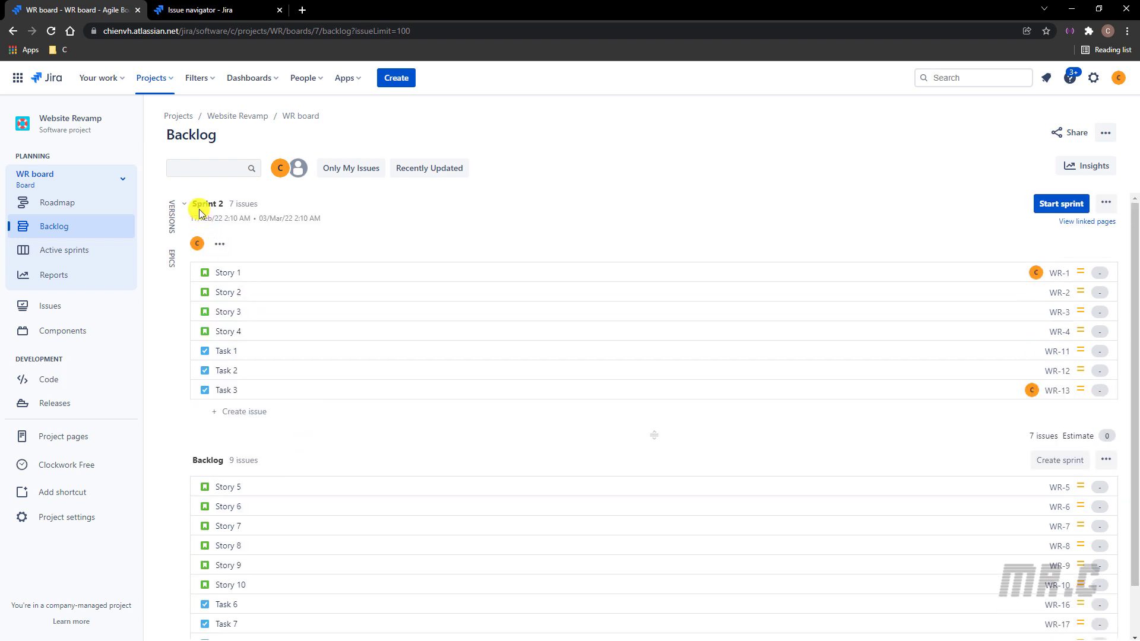
scroll(down, 3)
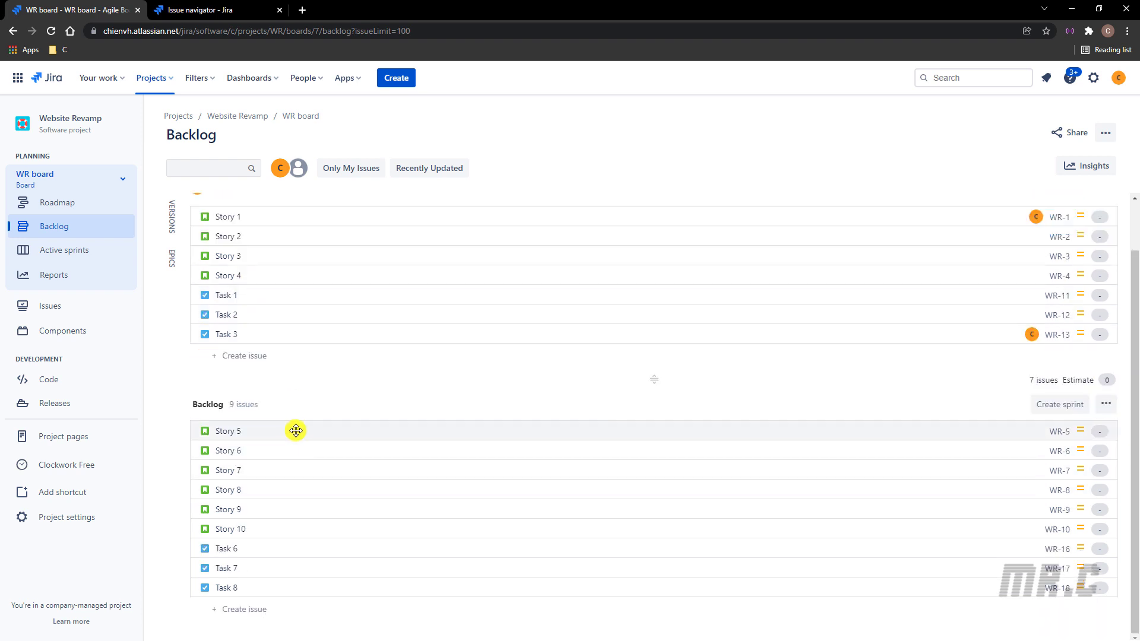
click(228, 470)
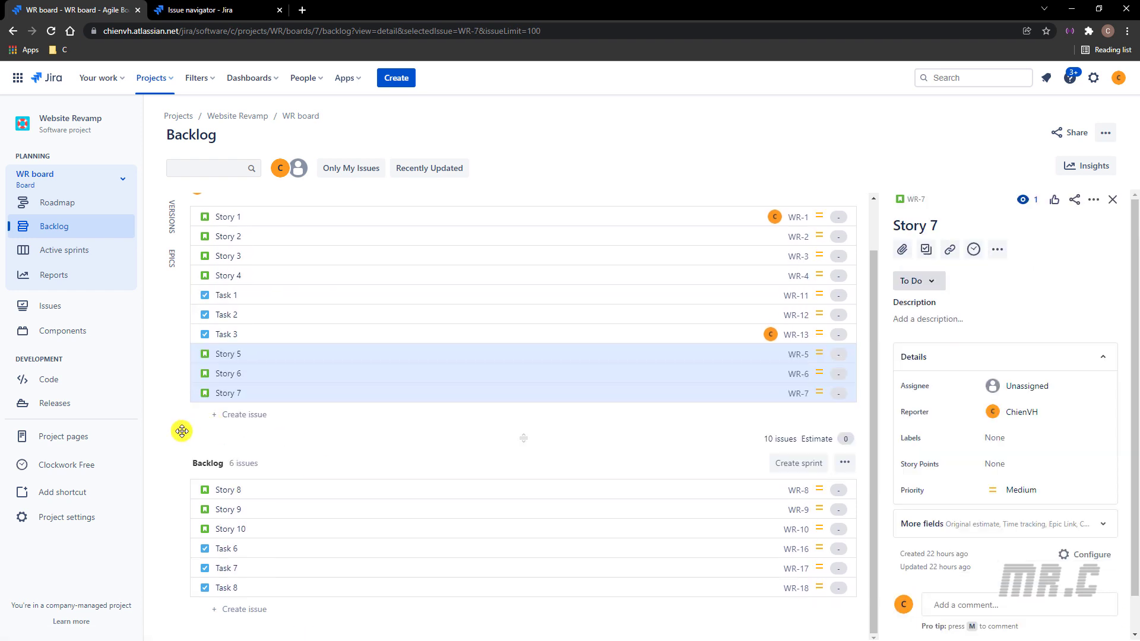
click(1111, 200)
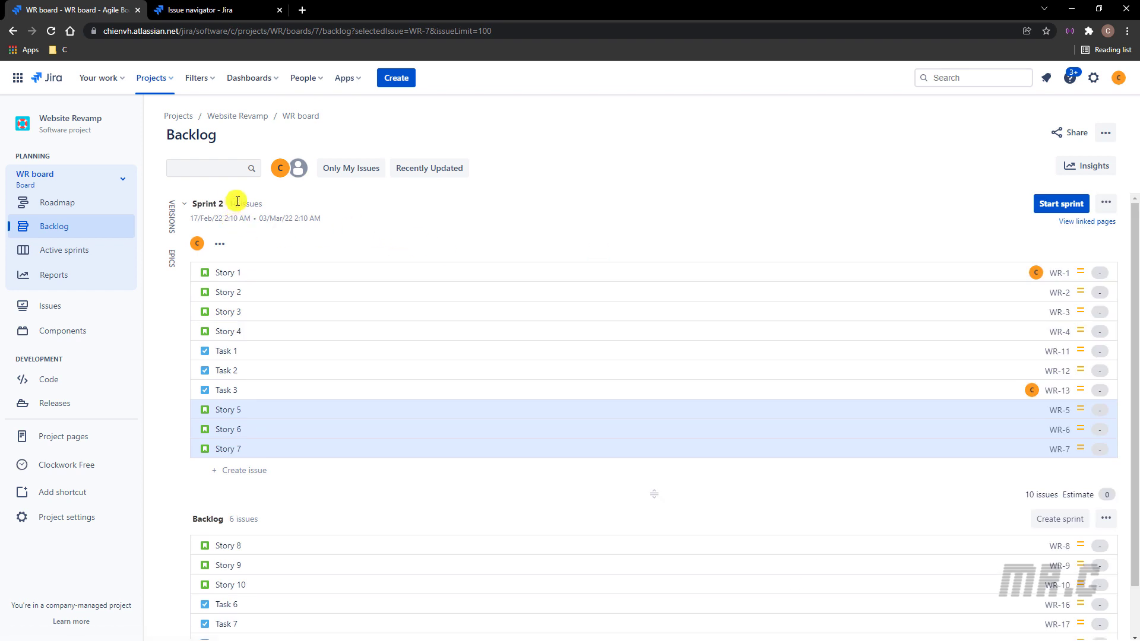
mouse_move(1050, 209)
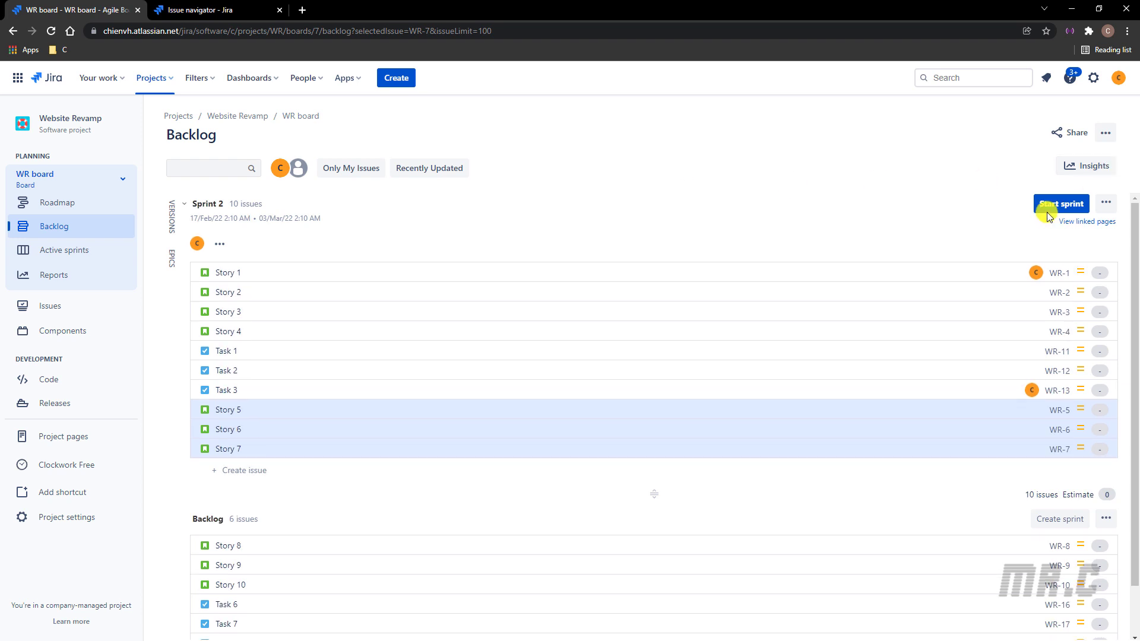
click(1061, 204)
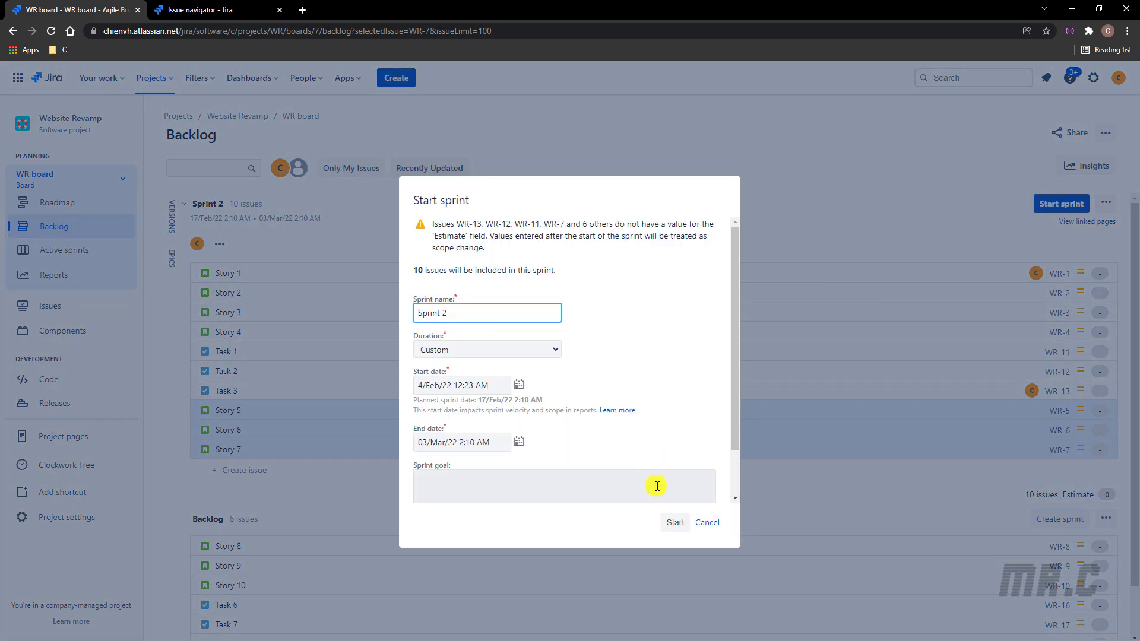
Start Sprint 2 with default settings and dismiss the success notification.
click(674, 522)
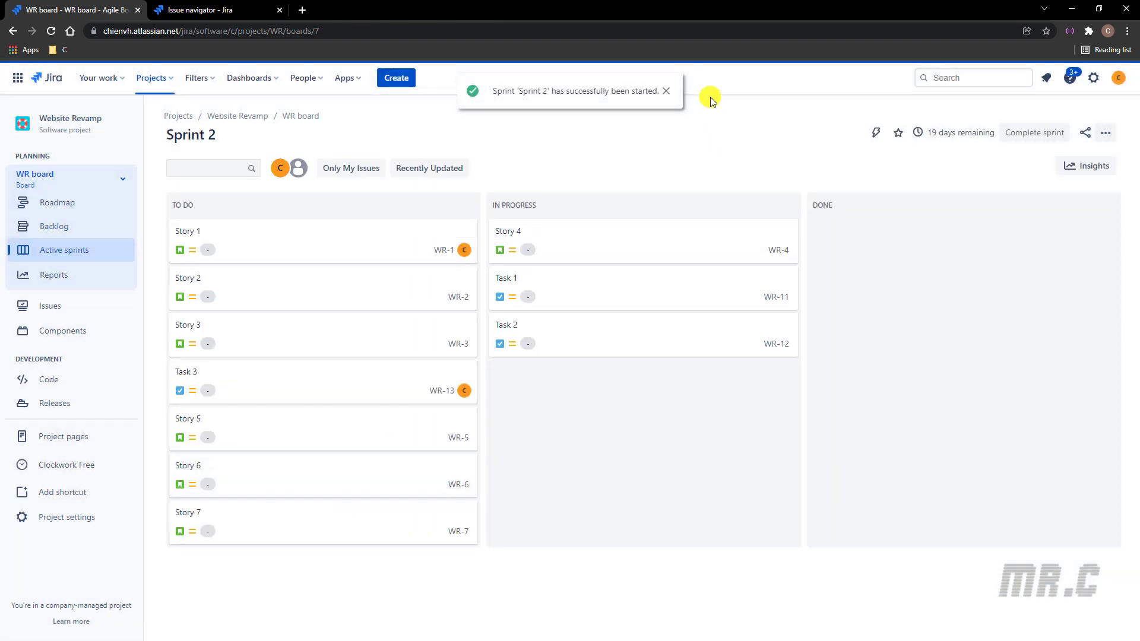
click(666, 90)
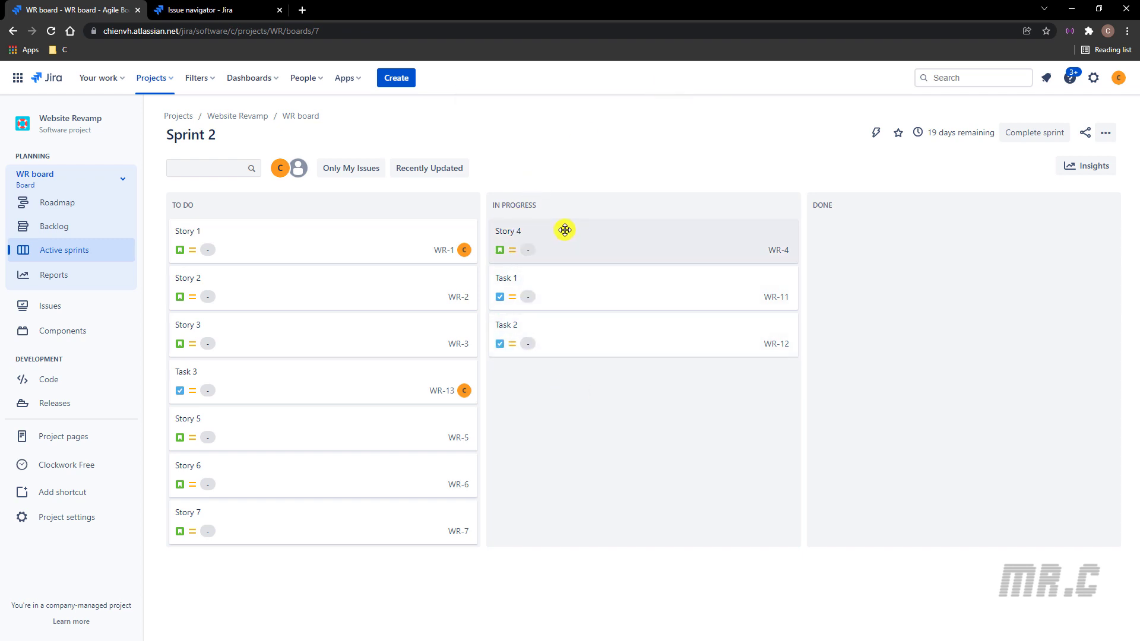
mouse_move(265, 200)
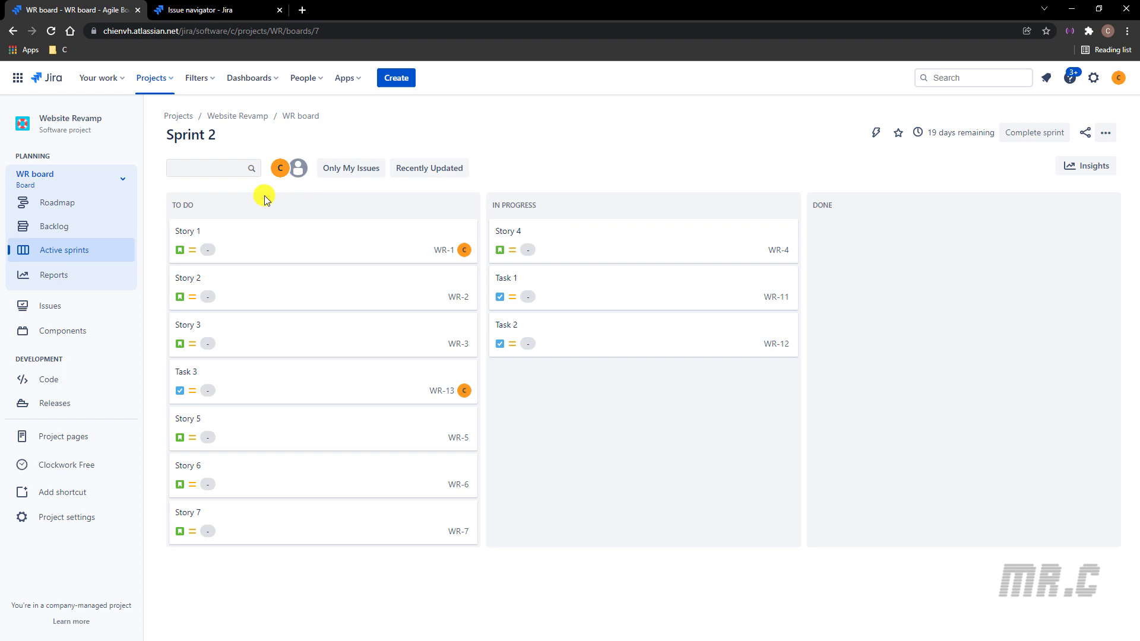
mouse_move(592, 382)
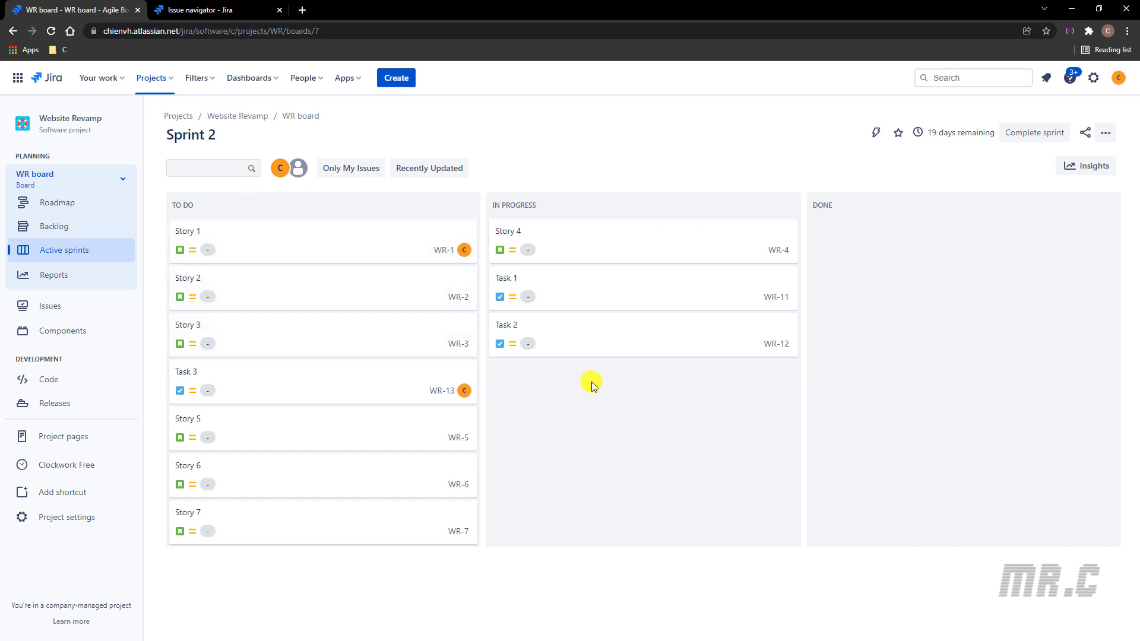
mouse_move(848, 232)
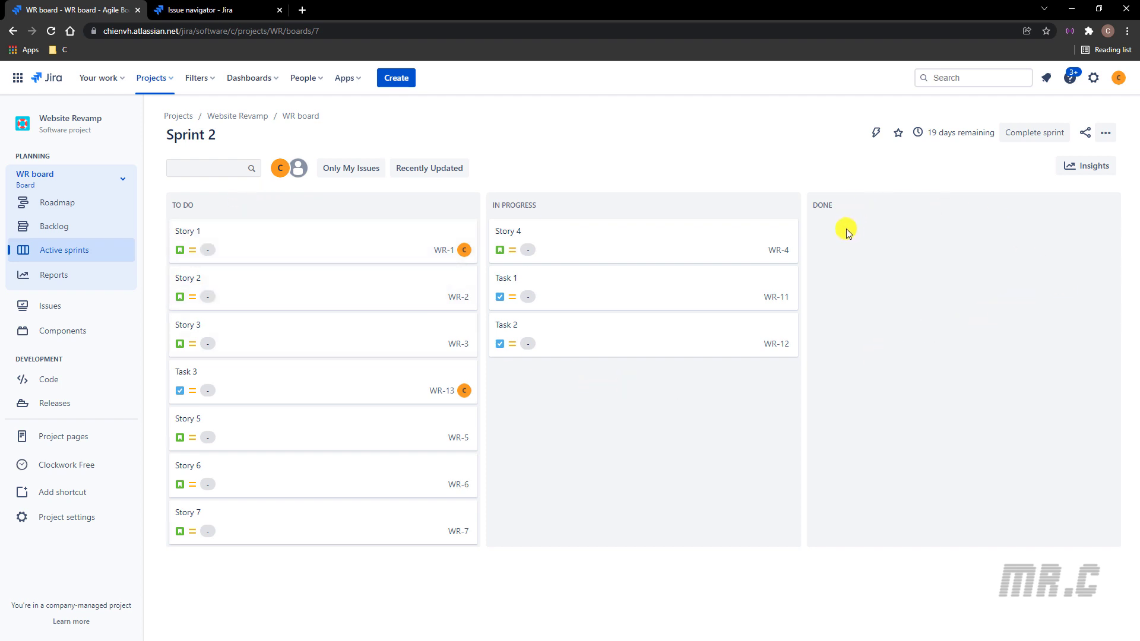
mouse_move(895, 256)
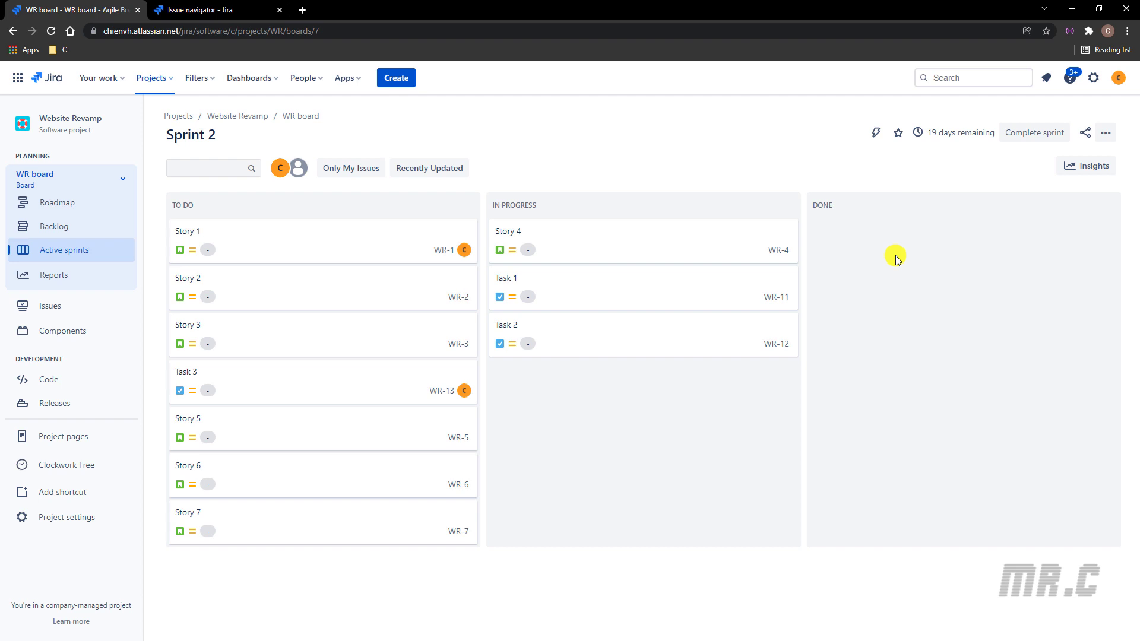
Return to the Issue navigator tab to refresh the open-sprints search results.
click(202, 11)
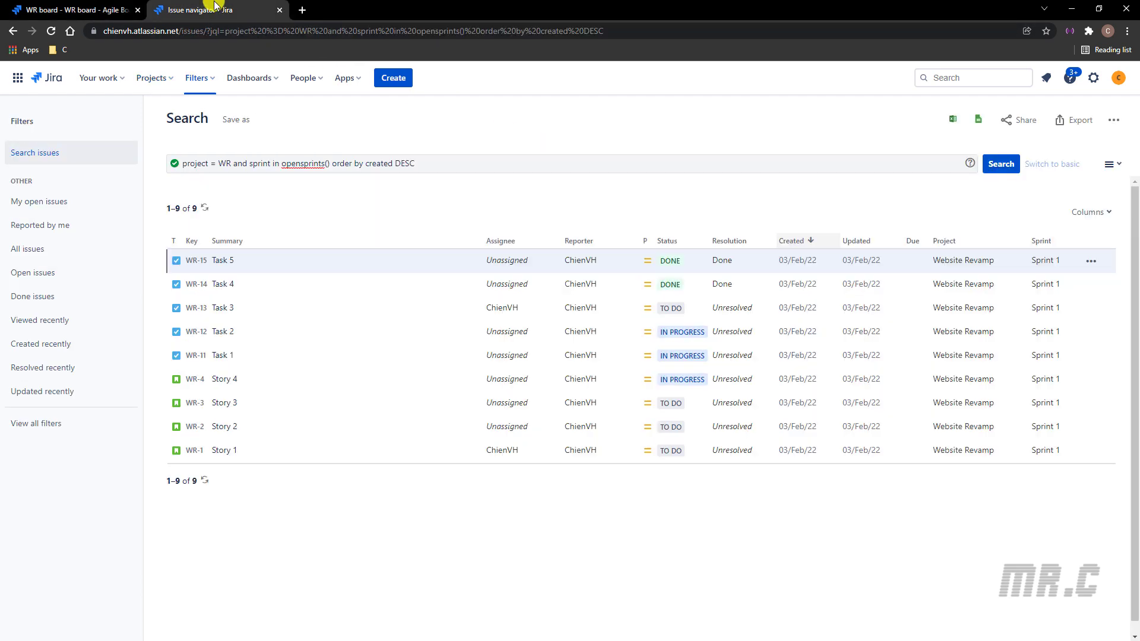
mouse_move(218, 12)
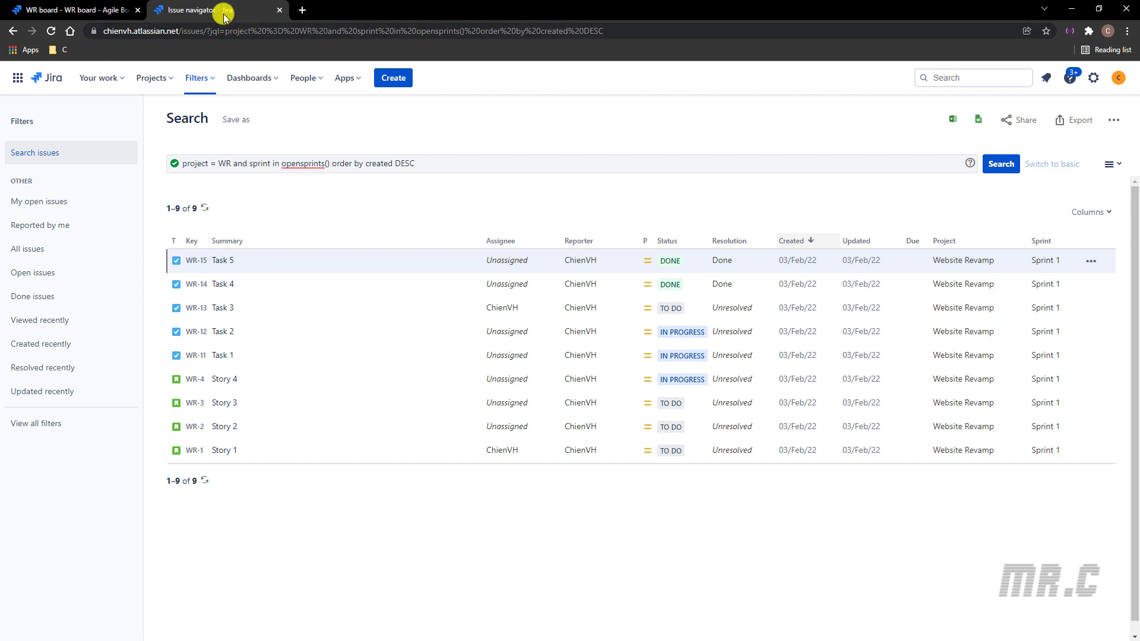
mouse_move(626, 183)
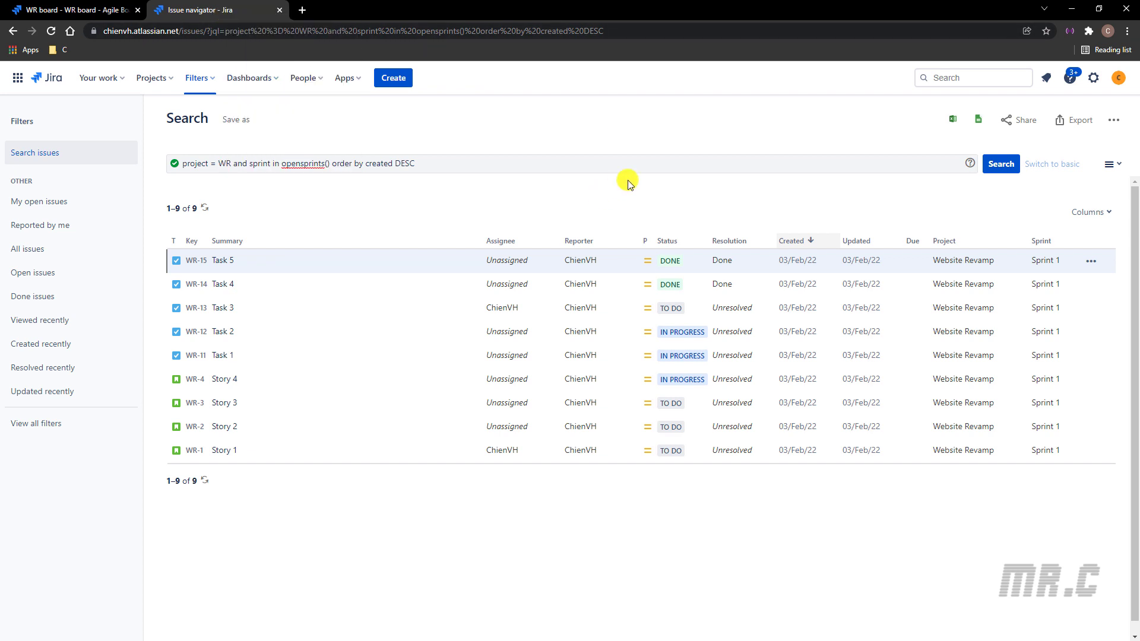
mouse_move(706, 415)
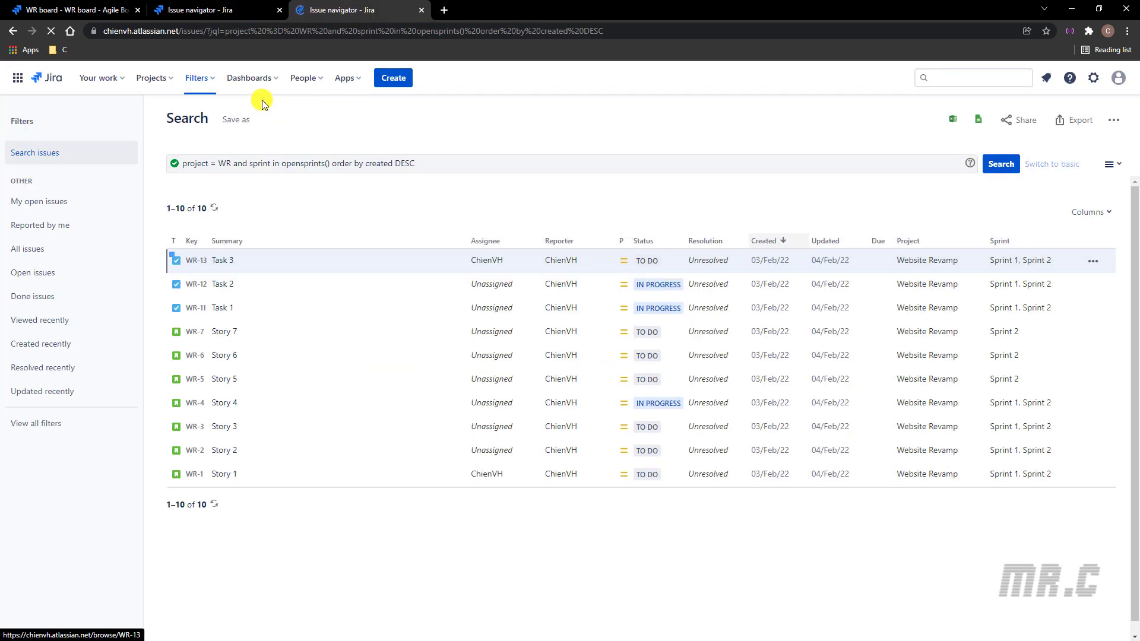
mouse_move(940, 189)
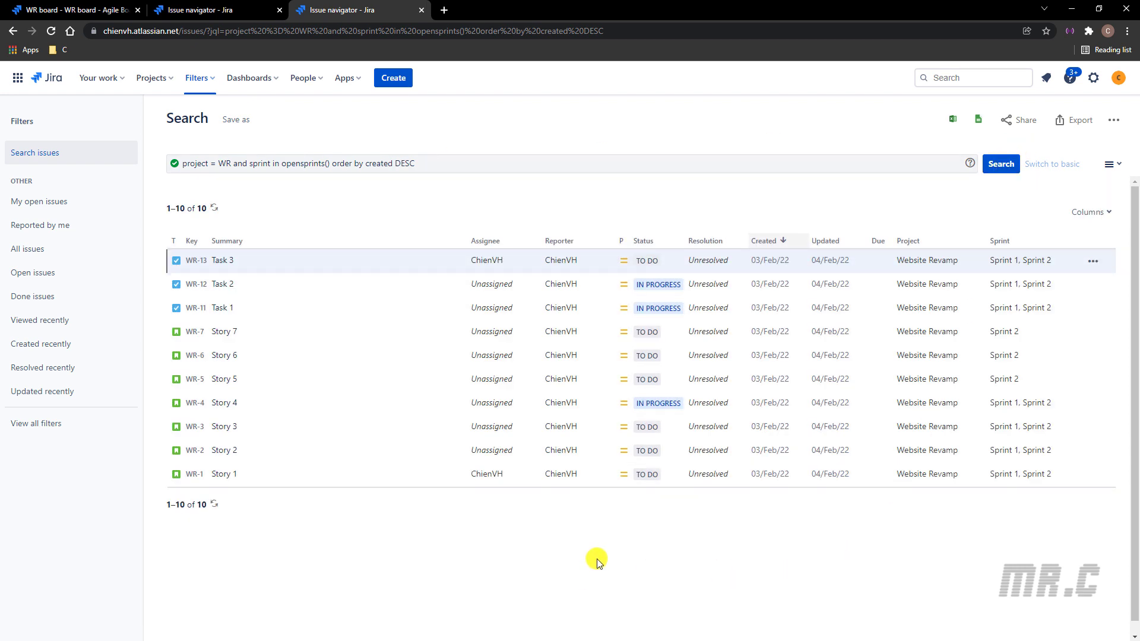
mouse_move(589, 574)
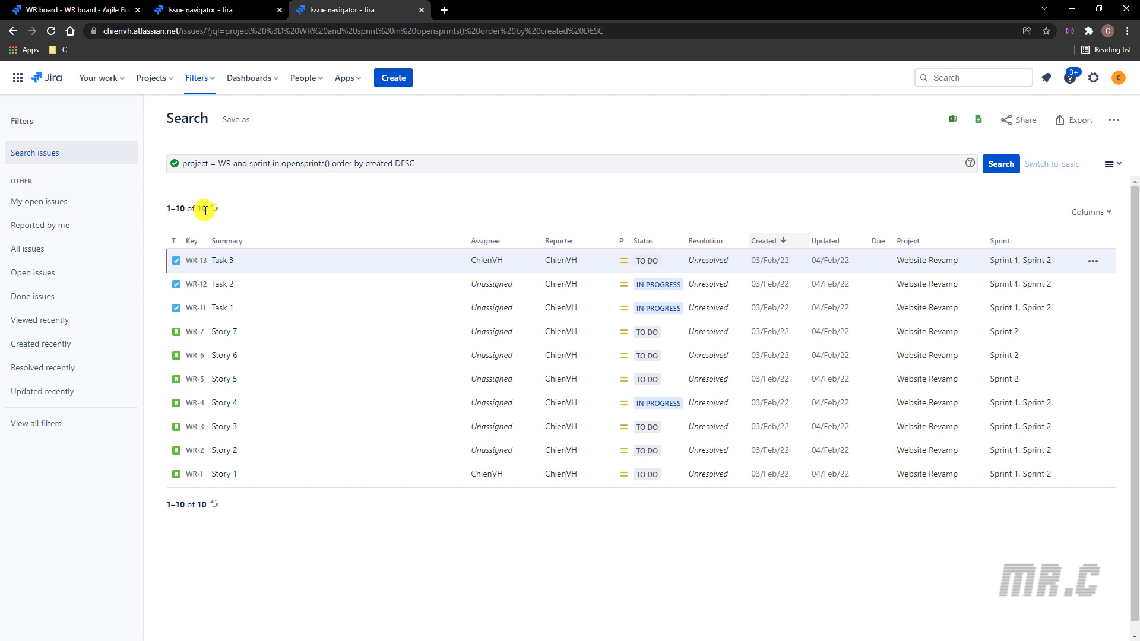
mouse_move(1009, 239)
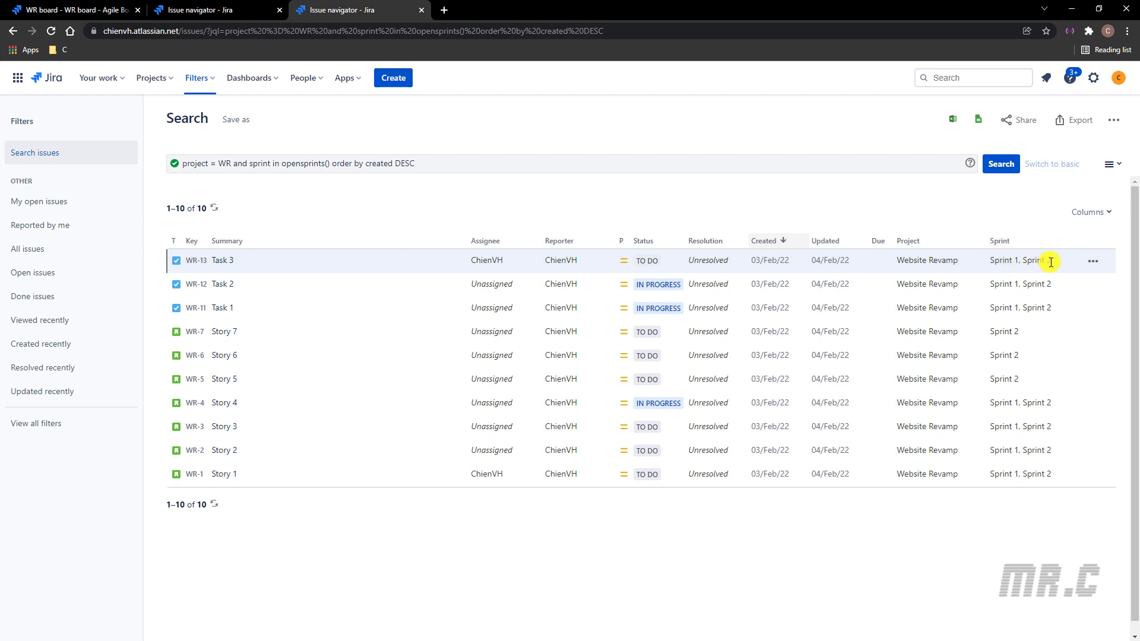
mouse_move(1054, 308)
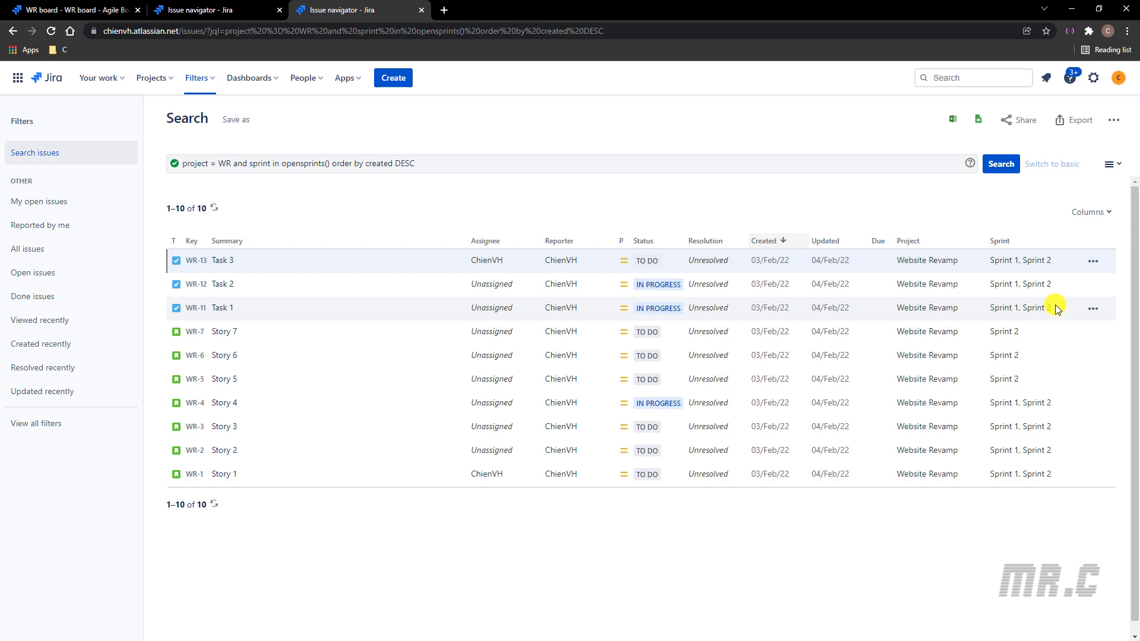
mouse_move(1059, 311)
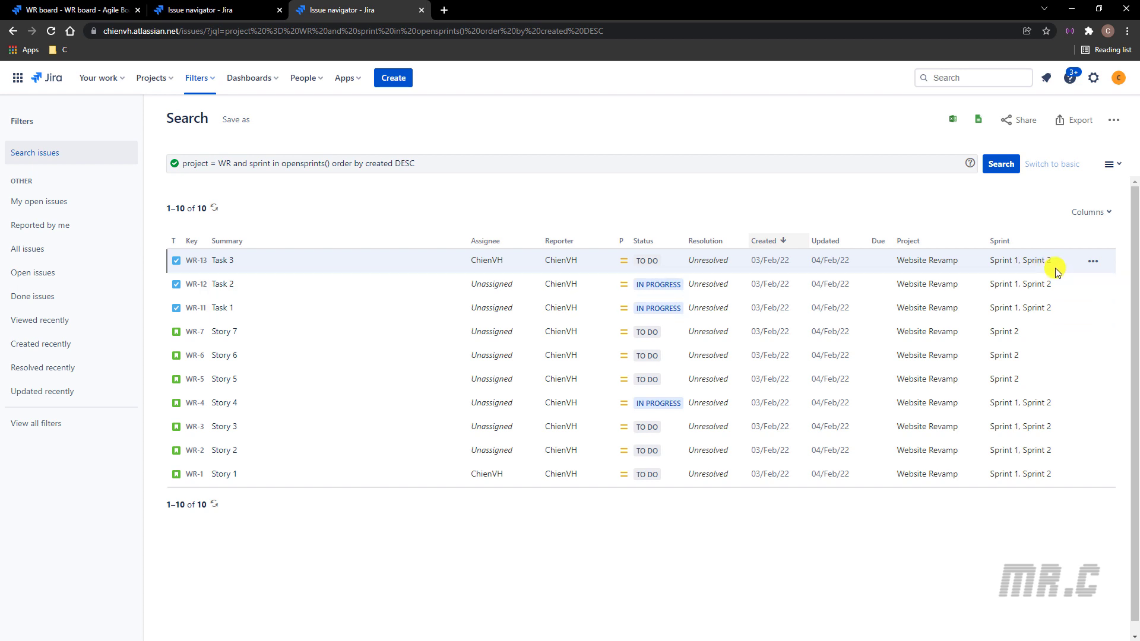
mouse_move(1009, 262)
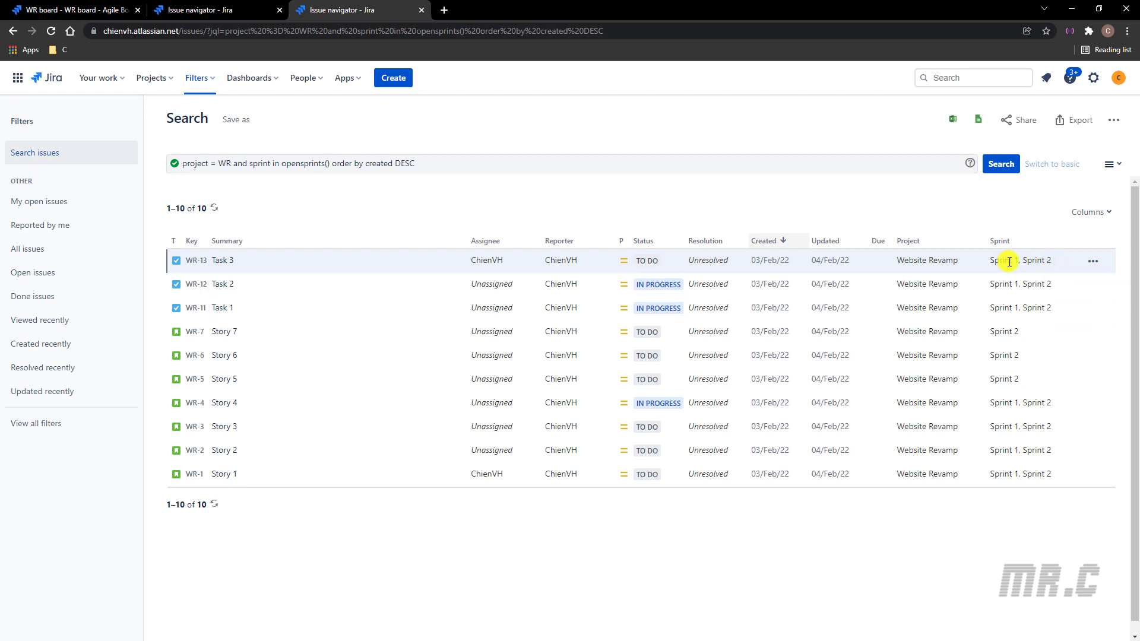